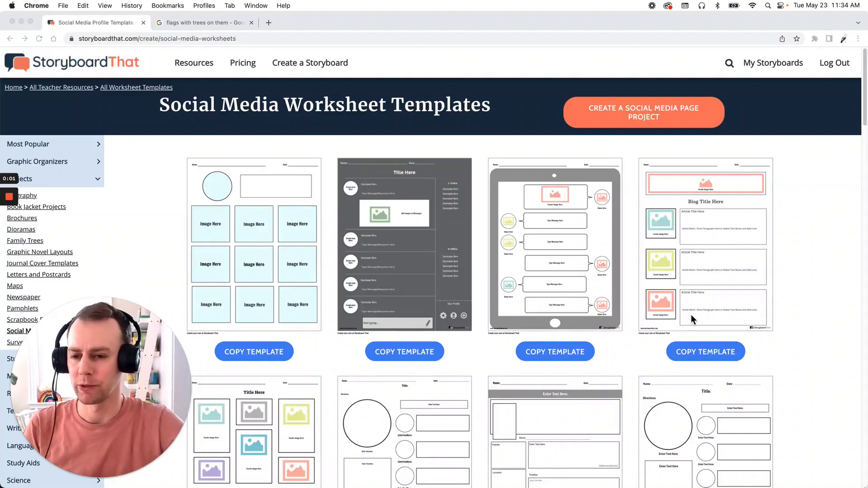
{"action": "mouse_move", "coordinate": [186, 126]}
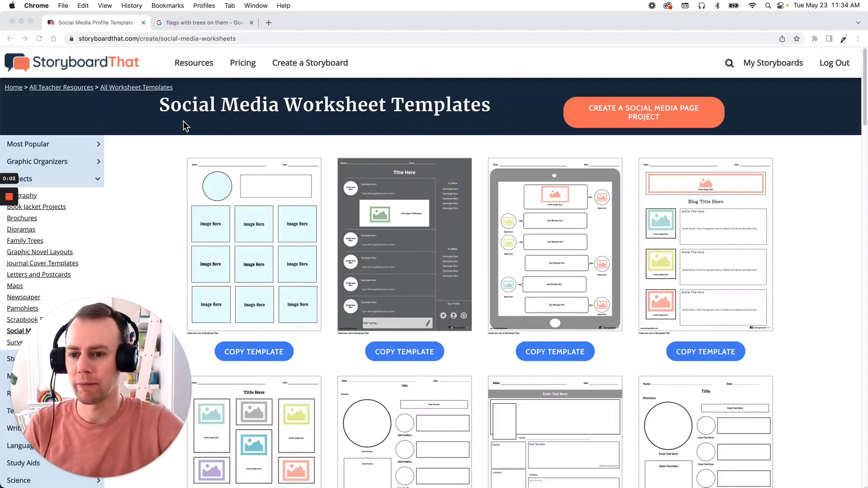
{"action": "mouse_move", "coordinate": [359, 131]}
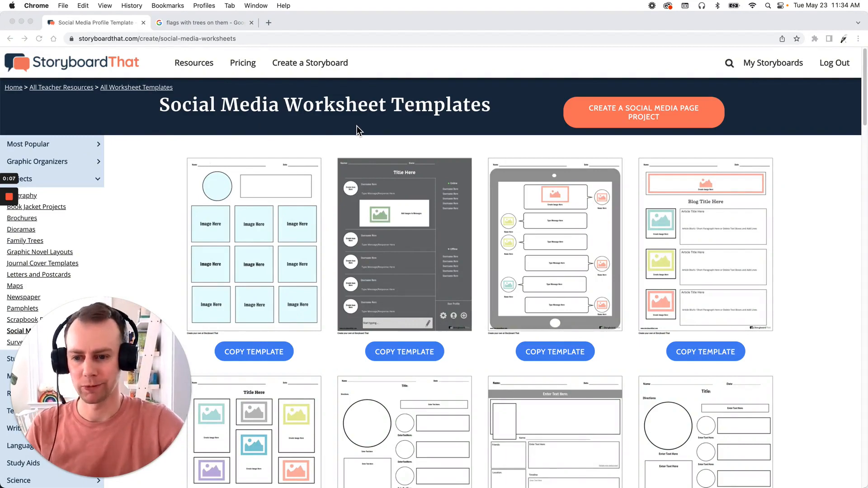
{"action": "mouse_move", "coordinate": [261, 144]}
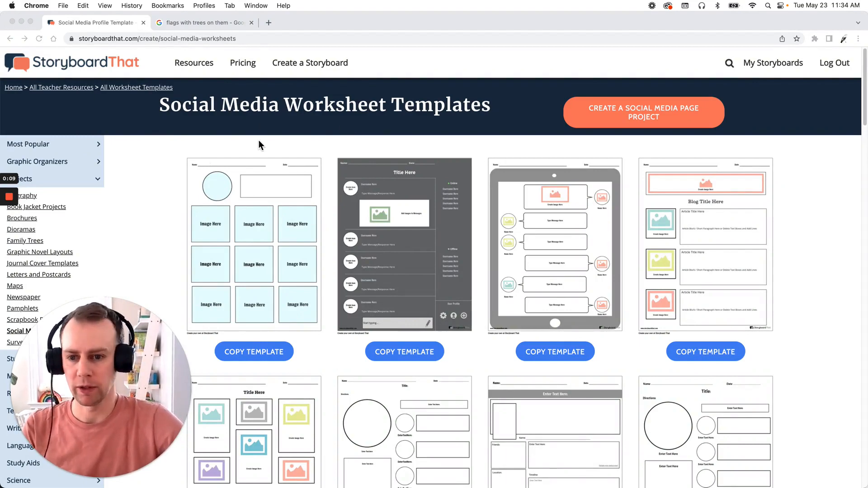
{"action": "mouse_move", "coordinate": [290, 161]}
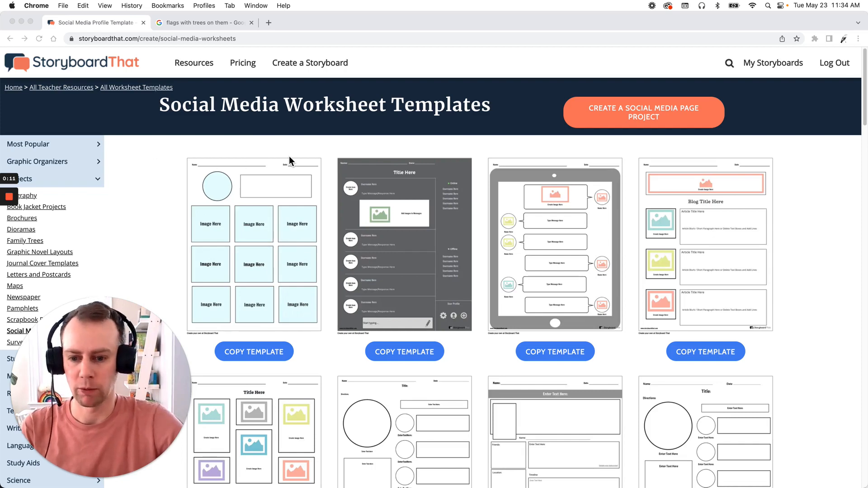
Step: Copy the profile-circle image-grid worksheet template into a new storyboard
{"action": "scroll", "scroll_direction": "down", "scroll_amount": 3}
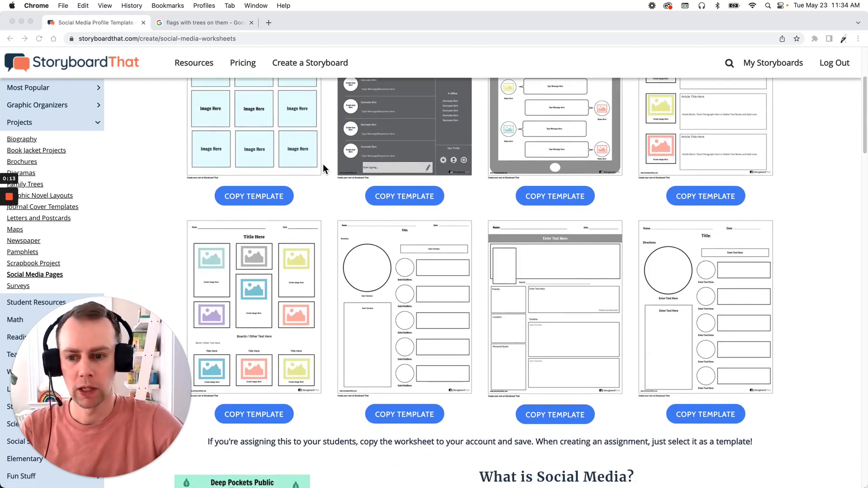
{"action": "scroll", "scroll_direction": "up", "scroll_amount": 3}
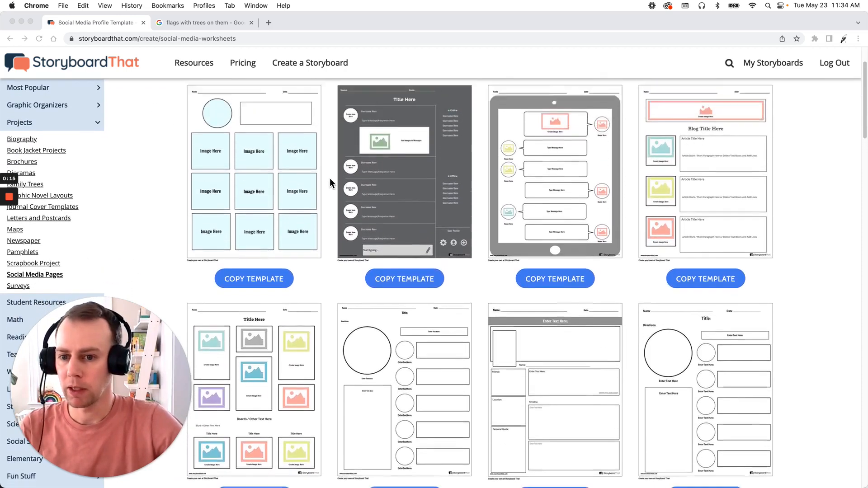
{"action": "scroll", "scroll_direction": "down", "scroll_amount": 3}
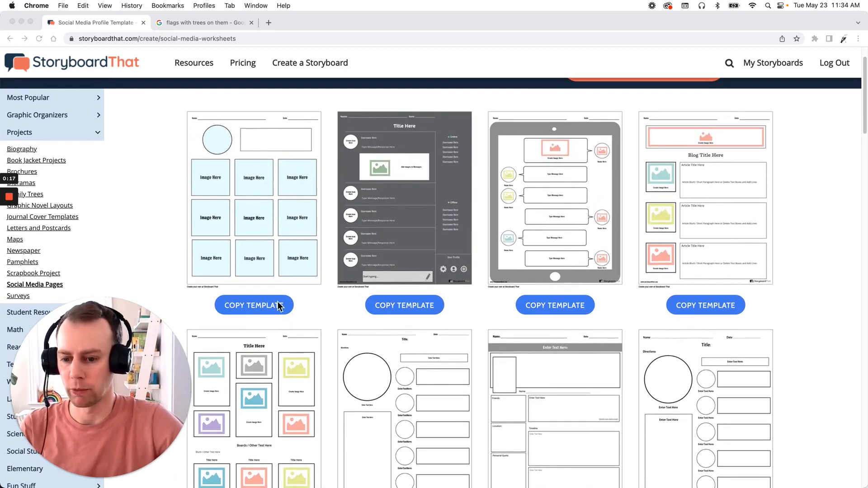
{"action": "left_click", "coordinate": [253, 305]}
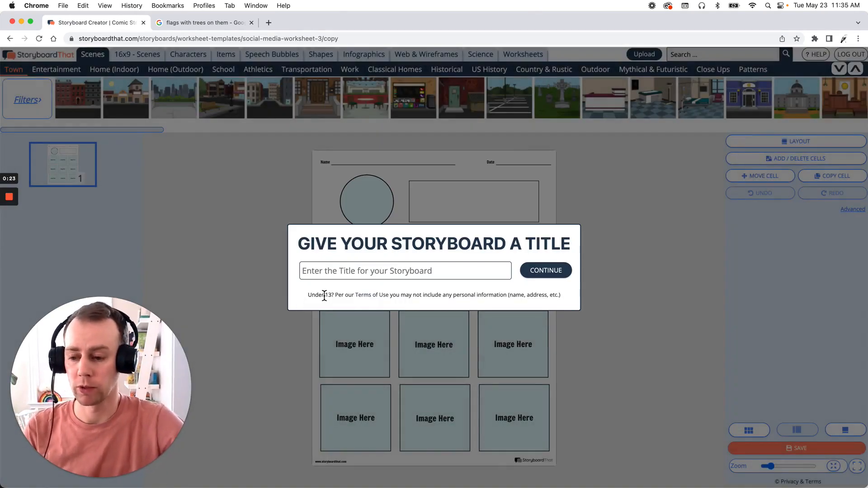
Step: Title the new storyboard 'Template 1' and continue into the editor
{"action": "left_click", "coordinate": [404, 270]}
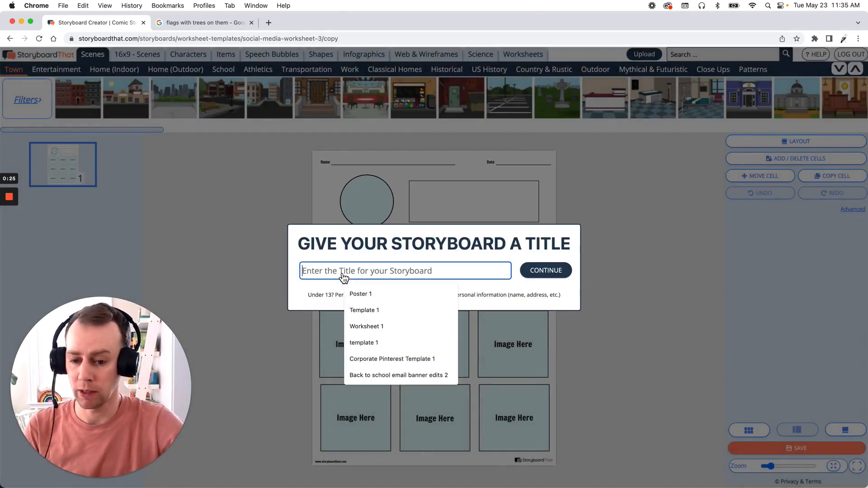
{"action": "type", "text": "Temaplt"}
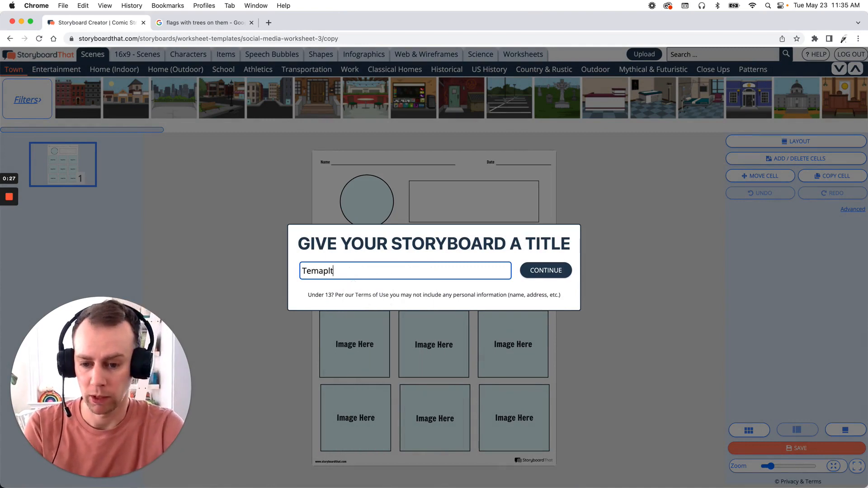
{"action": "type", "text": "Template 1"}
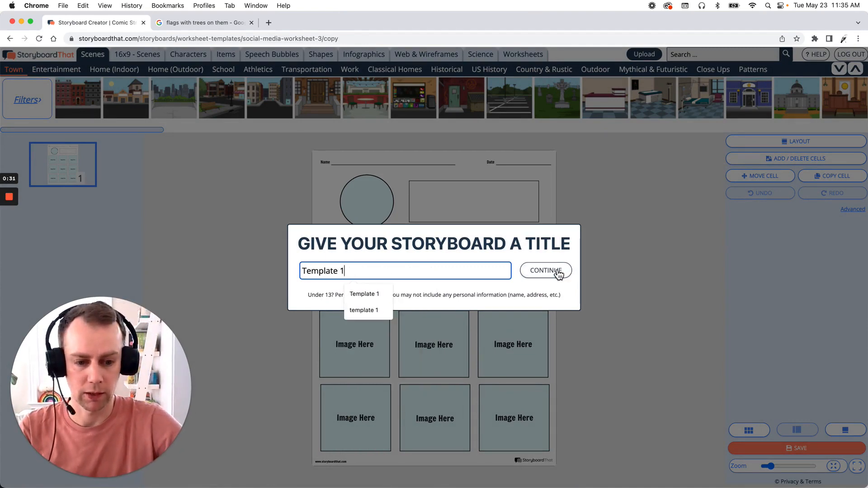
{"action": "left_click", "coordinate": [544, 271]}
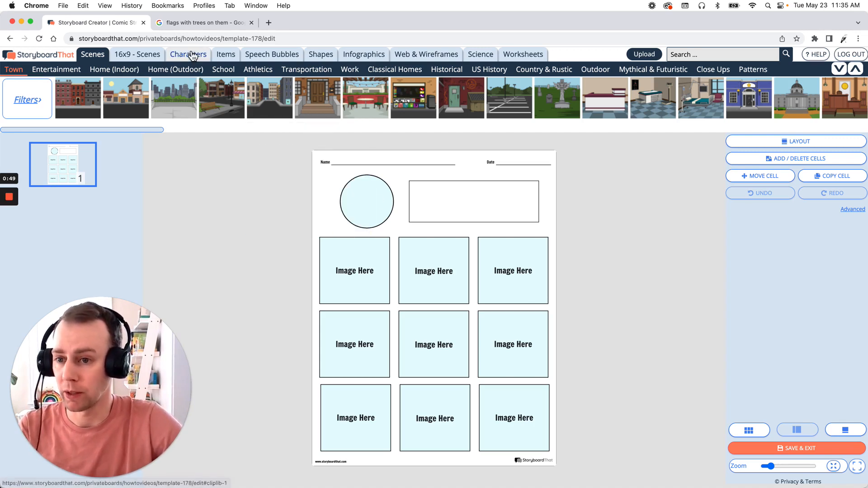
Step: Show the Teens character collection and pick a teen character to add
{"action": "left_click", "coordinate": [188, 54]}
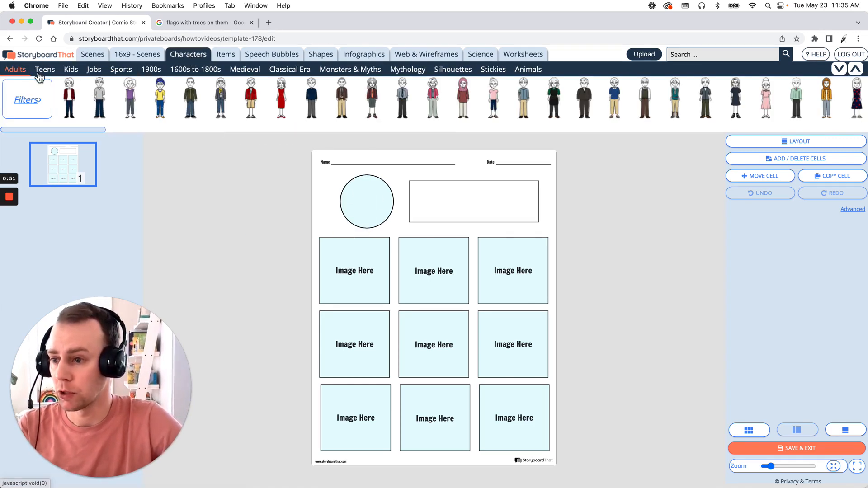
{"action": "left_click", "coordinate": [44, 70]}
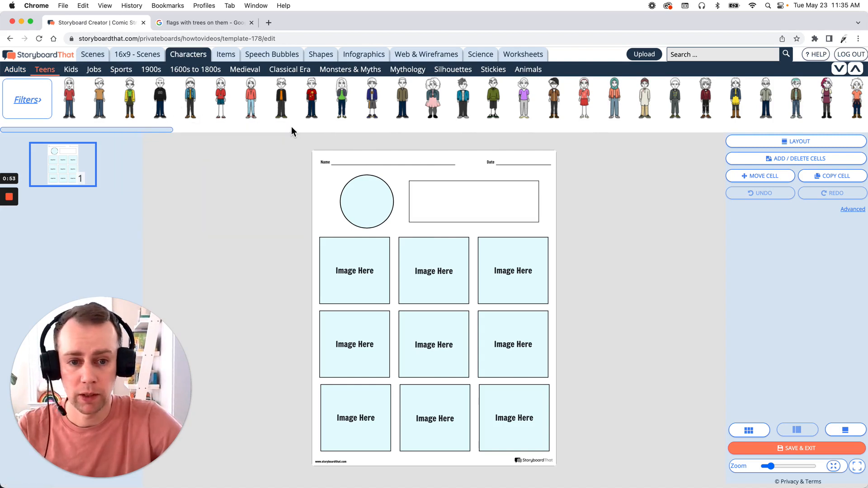
{"action": "left_click", "coordinate": [613, 99]}
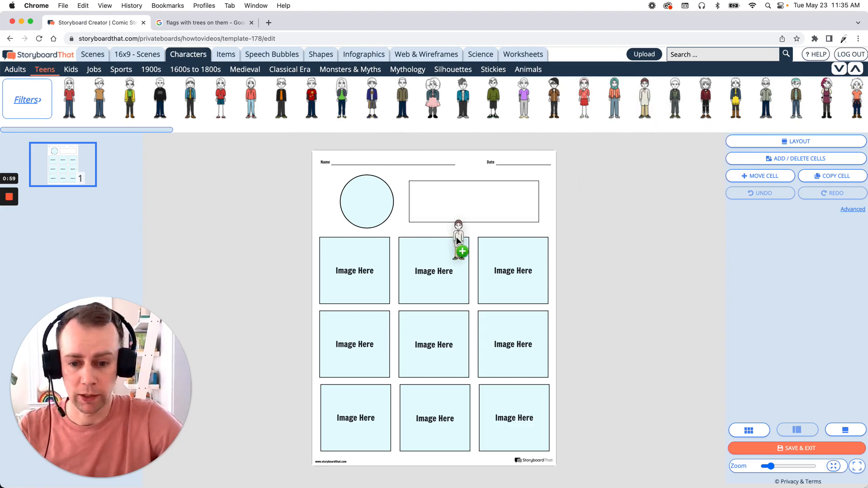
Step: Place the teen character and pose it smiling with both hands resting on hips
{"action": "left_click", "coordinate": [457, 238]}
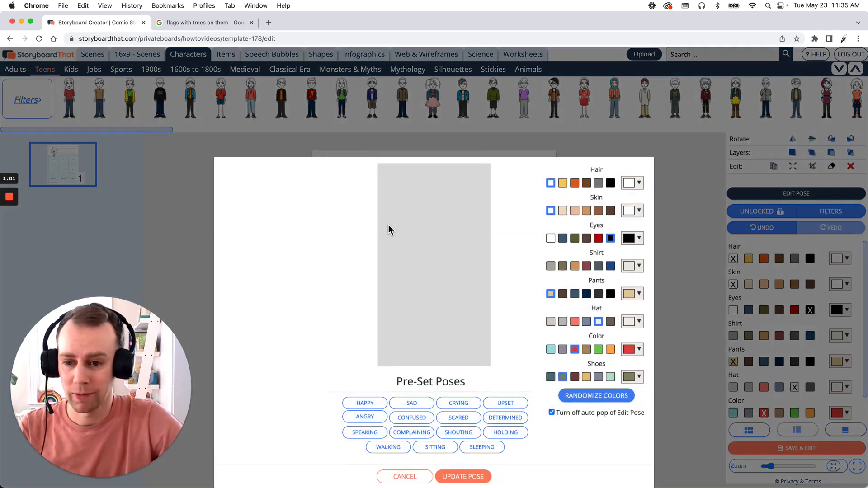
{"action": "left_click", "coordinate": [796, 193]}
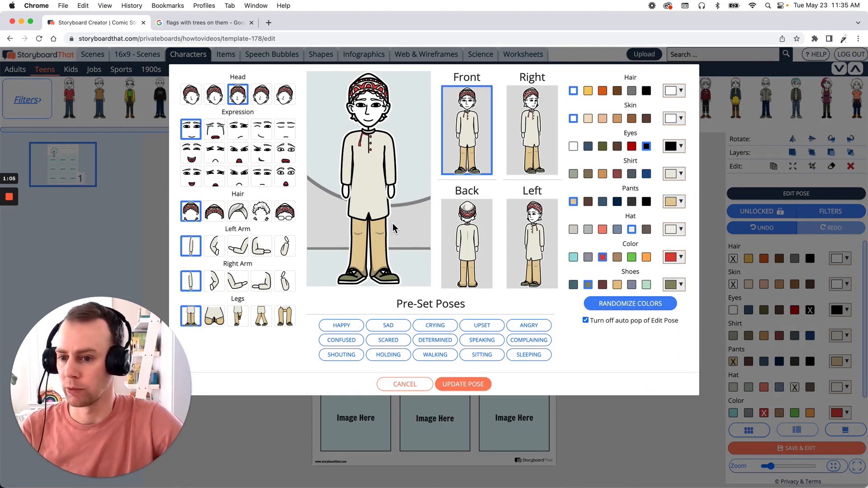
{"action": "left_click", "coordinate": [191, 178]}
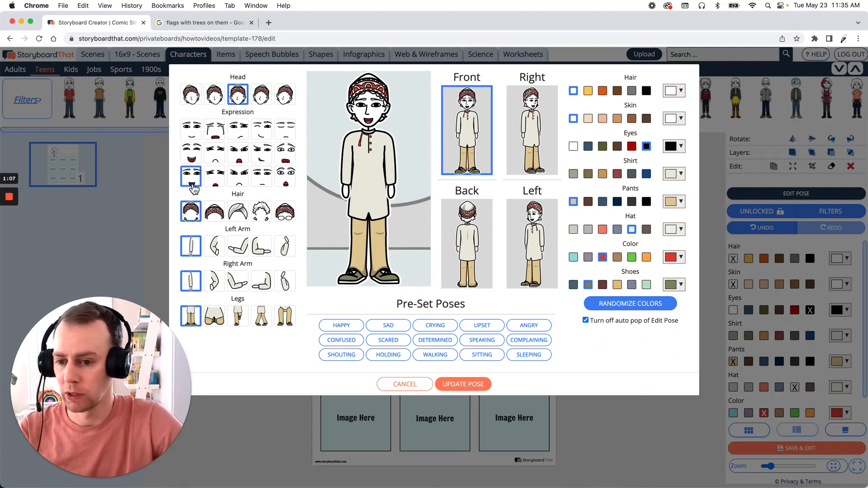
{"action": "left_click", "coordinate": [214, 246]}
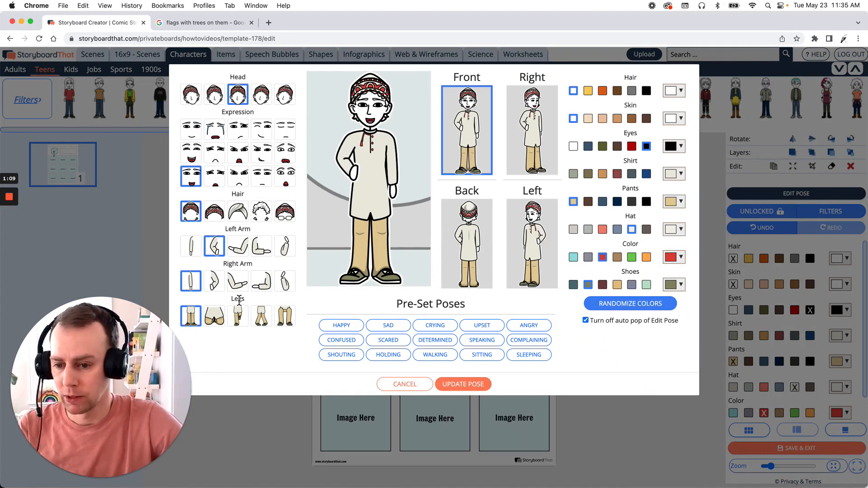
{"action": "left_click", "coordinate": [214, 280]}
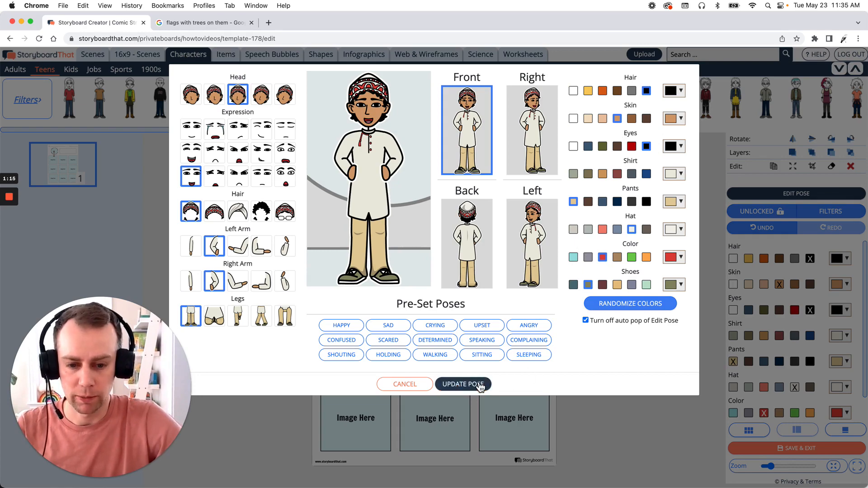
{"action": "left_click", "coordinate": [462, 383]}
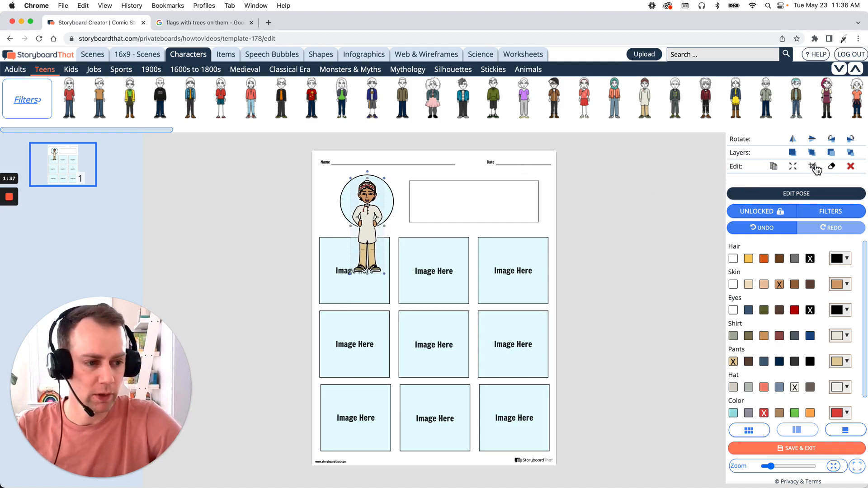
Step: Crop the teen character circularly to head and shoulders inside the profile circle
{"action": "left_click", "coordinate": [813, 167]}
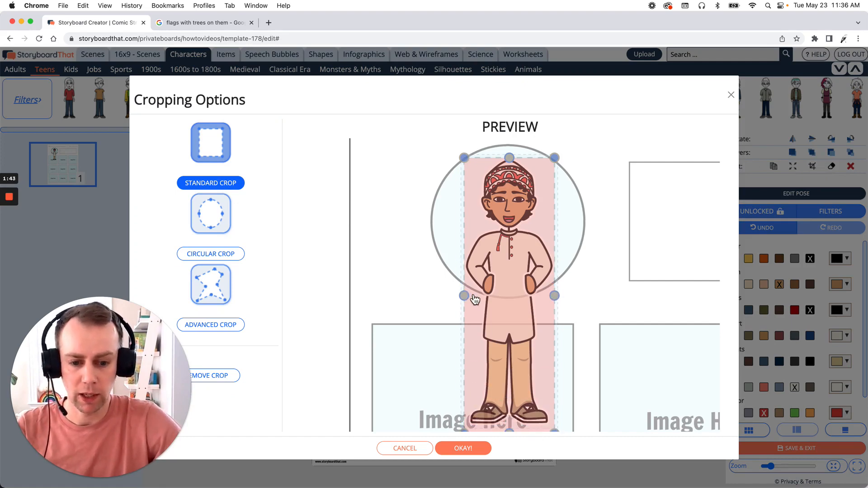
{"action": "mouse_move", "coordinate": [439, 288]}
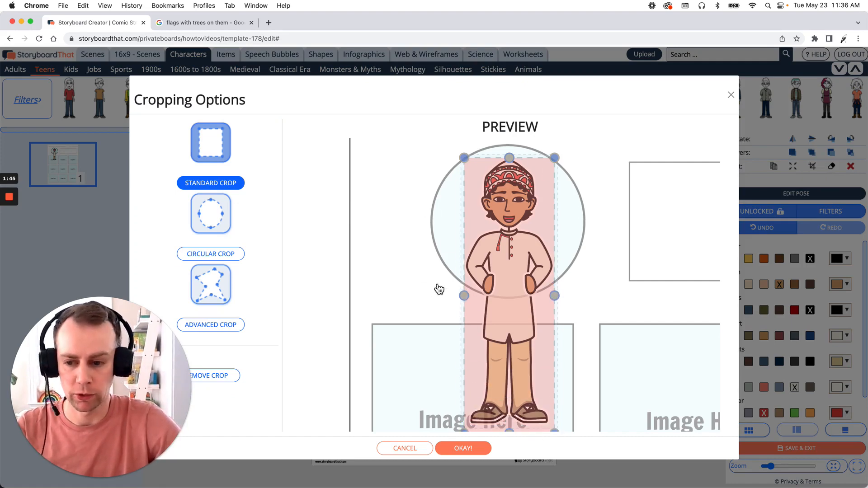
{"action": "left_click", "coordinate": [211, 253]}
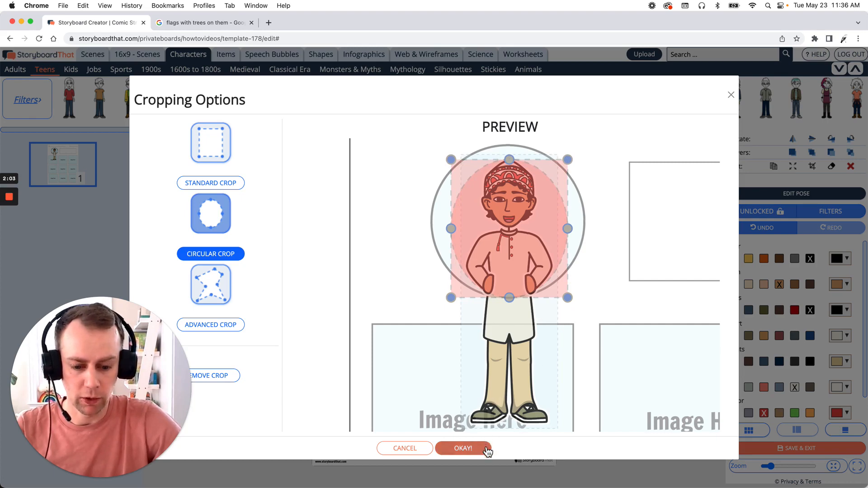
{"action": "left_click", "coordinate": [462, 447]}
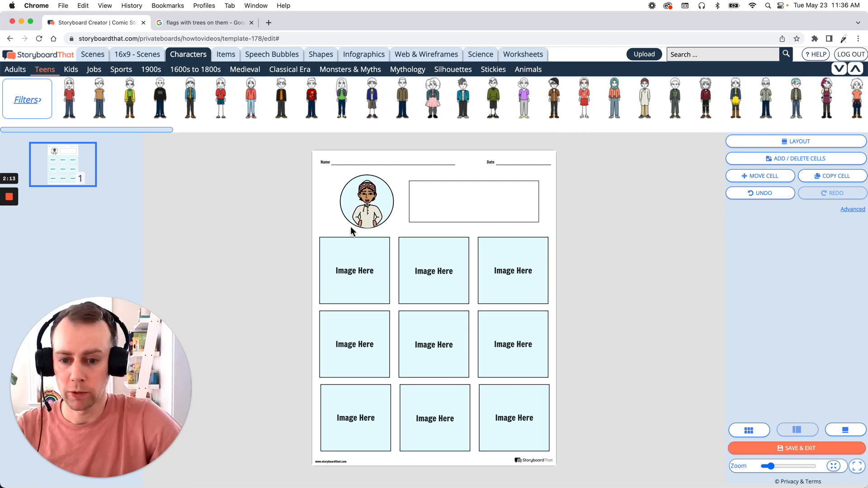
Step: Duplicate the profile picture character onto the first image cell
{"action": "left_click", "coordinate": [365, 201]}
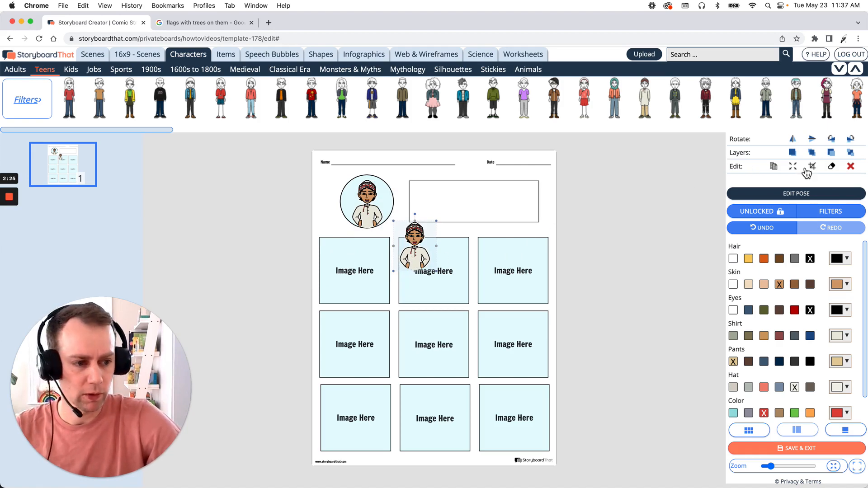
Step: Switch the copied character to a Standard Crop so it shows full-length
{"action": "left_click", "coordinate": [811, 166]}
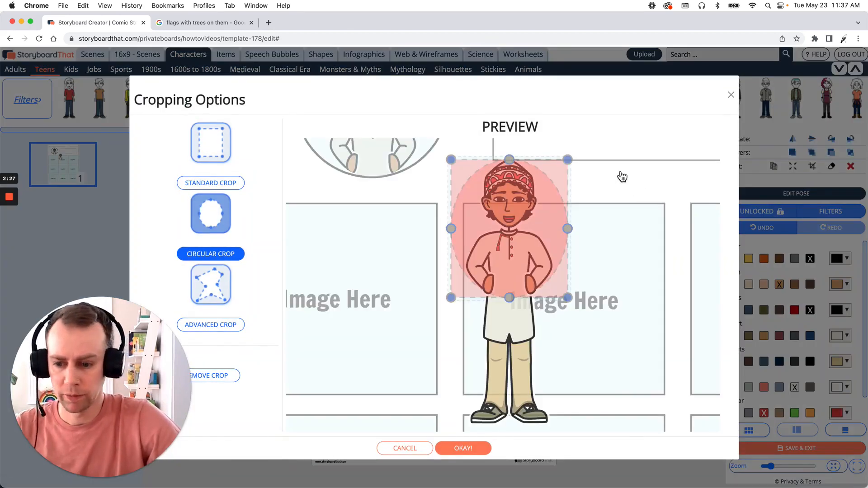
{"action": "left_click", "coordinate": [211, 183]}
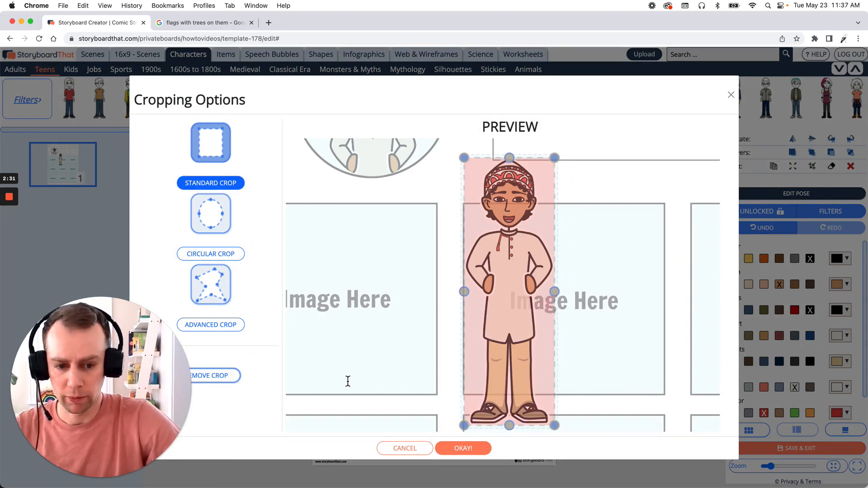
{"action": "left_click", "coordinate": [462, 447]}
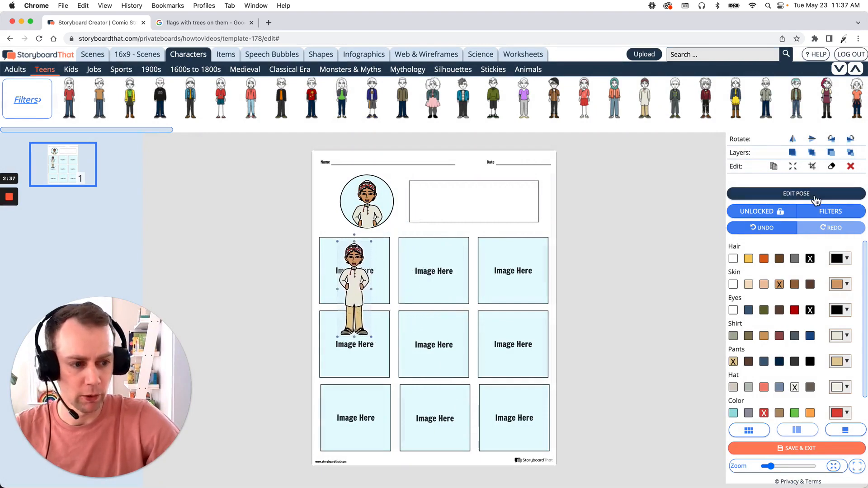
Step: Turn the copy to the Right view with a worried expression and maroon shirt
{"action": "left_click", "coordinate": [795, 193]}
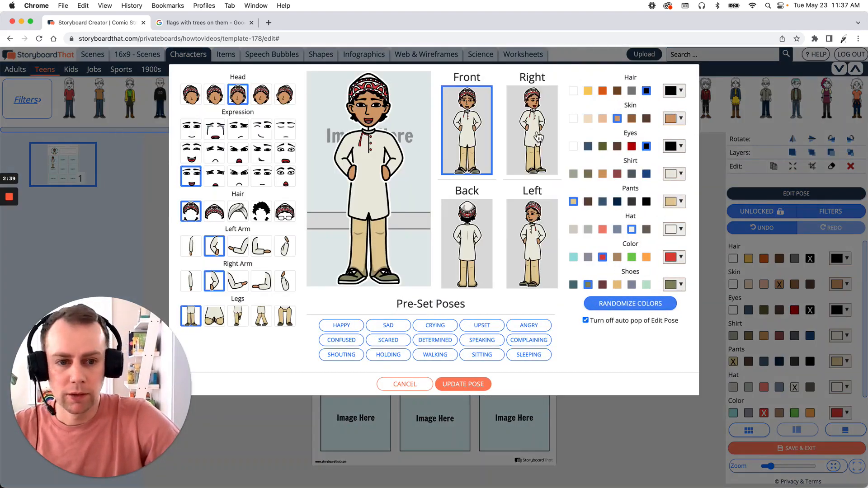
{"action": "left_click", "coordinate": [531, 131]}
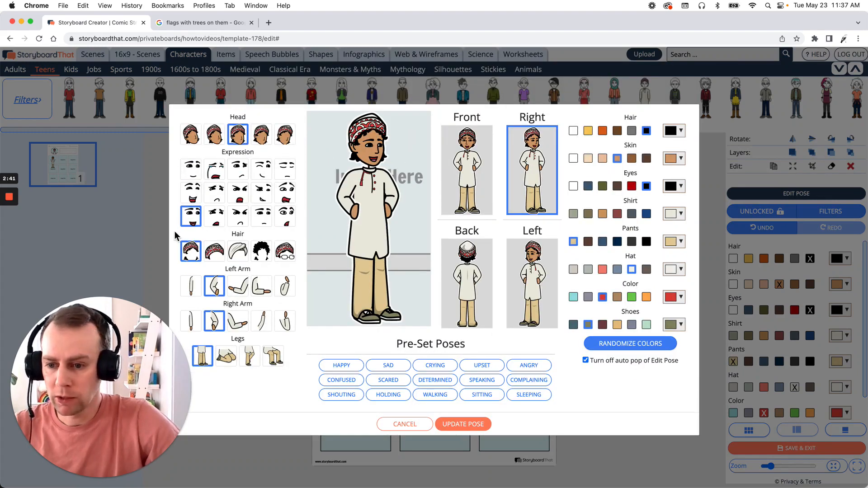
{"action": "mouse_move", "coordinate": [202, 191]}
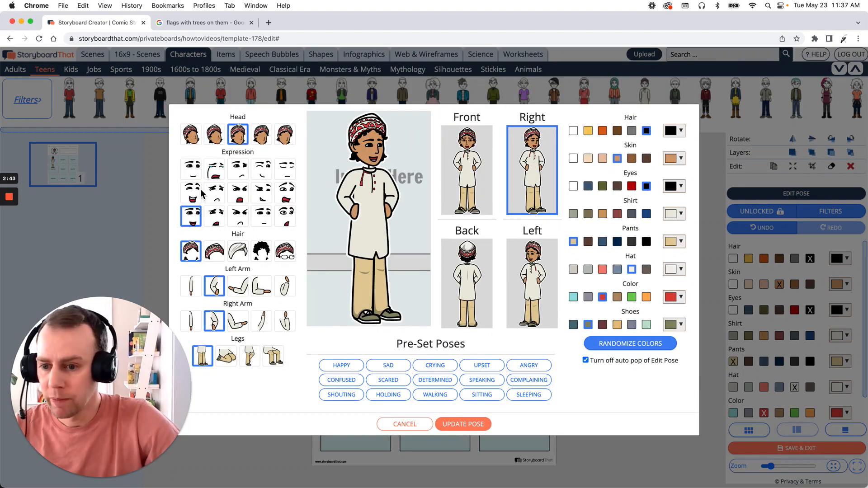
{"action": "left_click", "coordinate": [284, 193]}
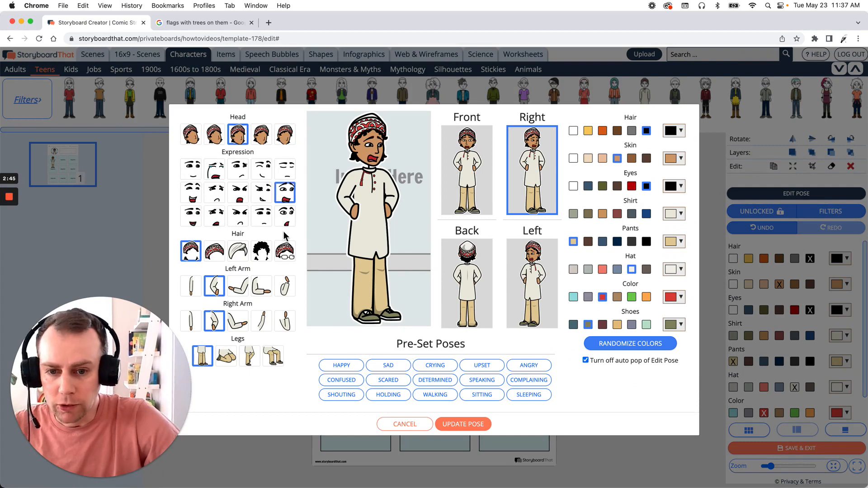
{"action": "mouse_move", "coordinate": [592, 260]}
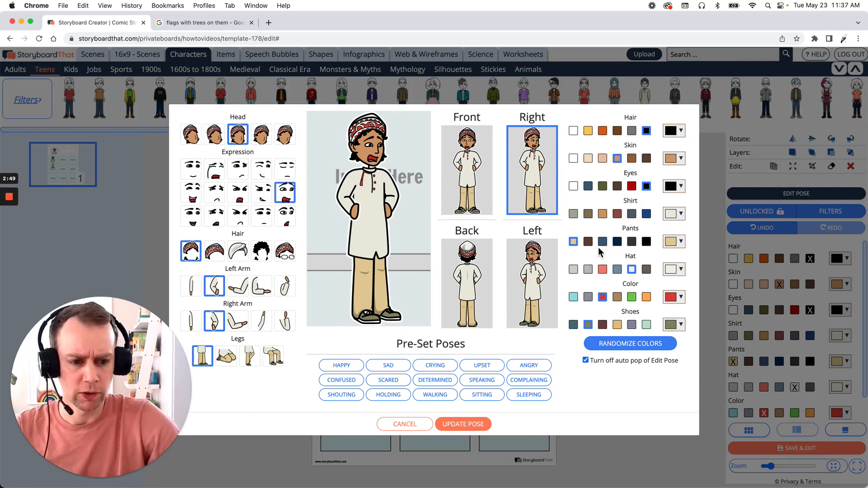
{"action": "left_click", "coordinate": [617, 213]}
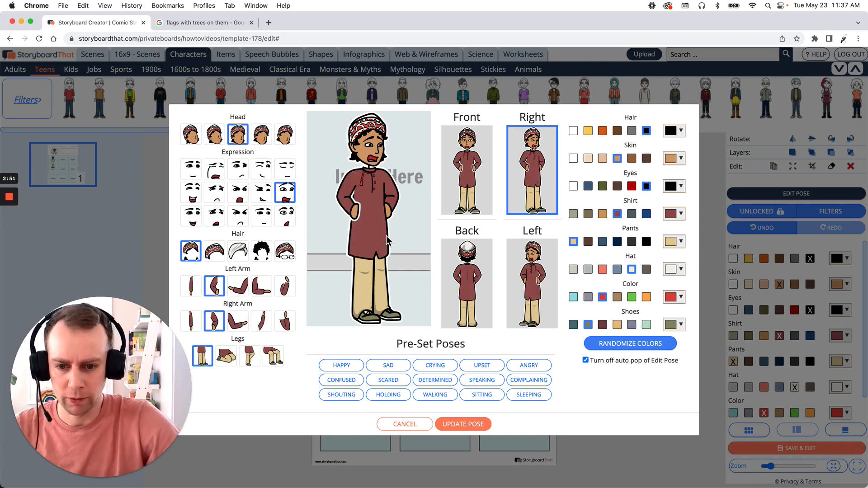
{"action": "left_click", "coordinate": [462, 424]}
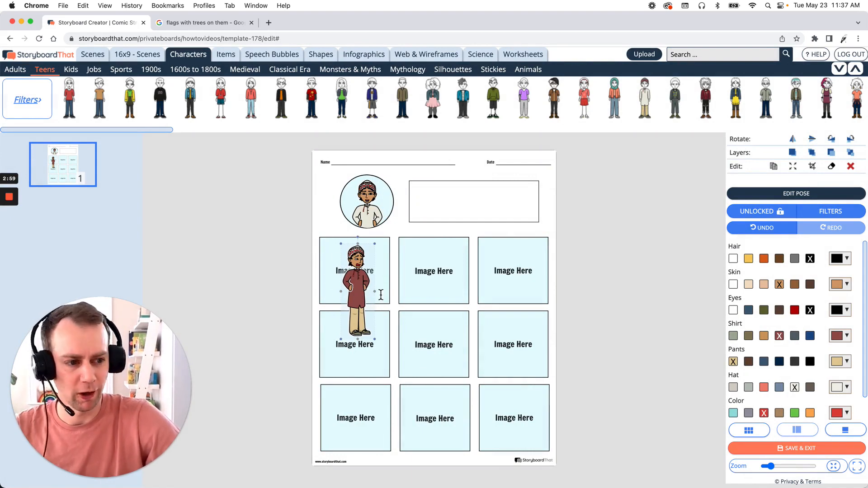
{"action": "mouse_move", "coordinate": [664, 219]}
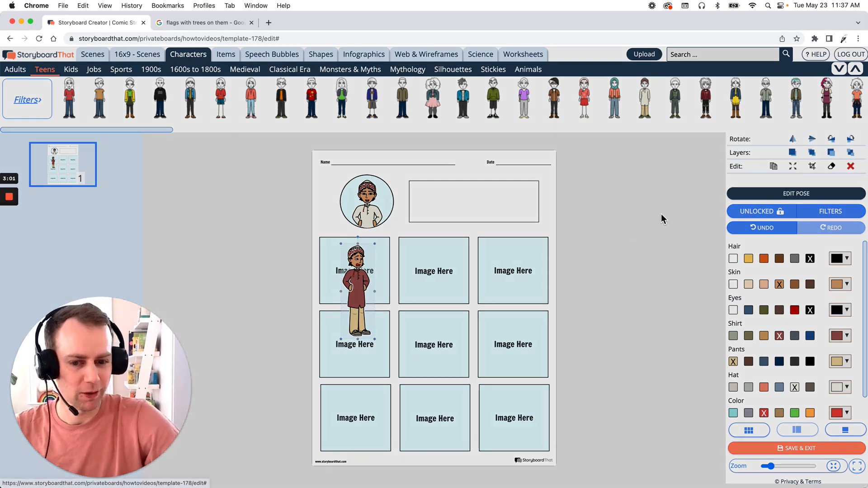
Step: Crop the maroon-shirted character to its upper body within the first cell
{"action": "left_click", "coordinate": [813, 167]}
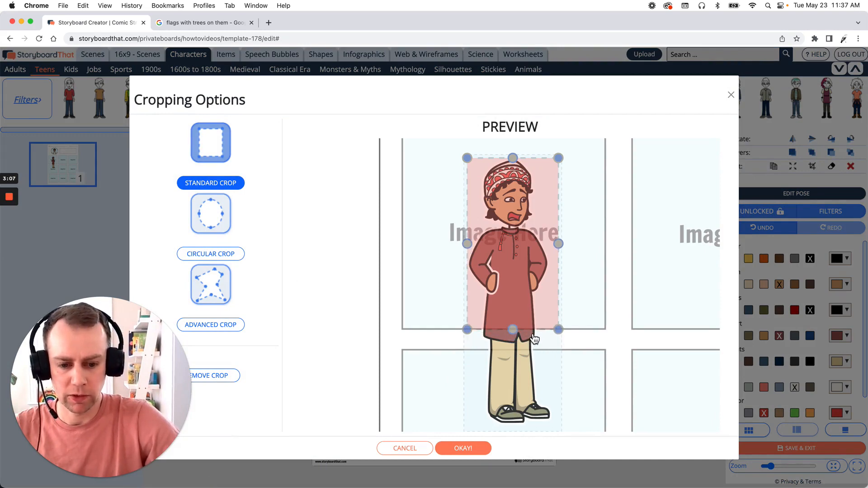
{"action": "mouse_move", "coordinate": [425, 274]}
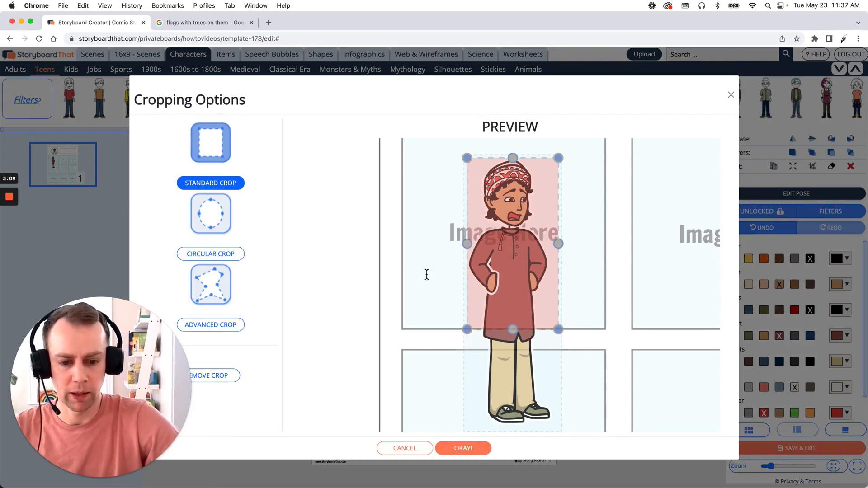
{"action": "mouse_move", "coordinate": [478, 387]}
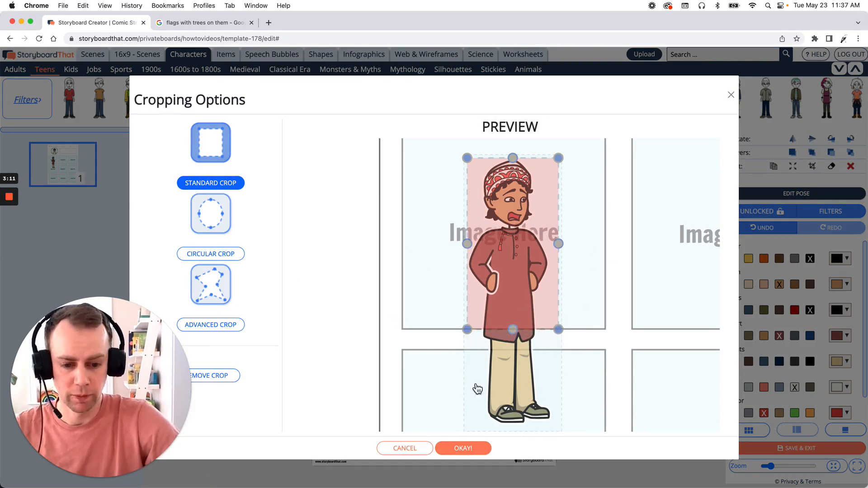
{"action": "mouse_move", "coordinate": [462, 448]}
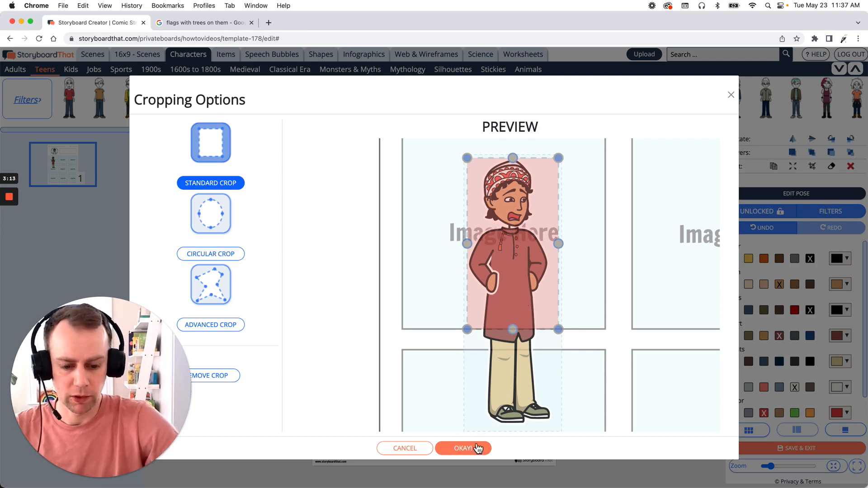
{"action": "left_click", "coordinate": [462, 448]}
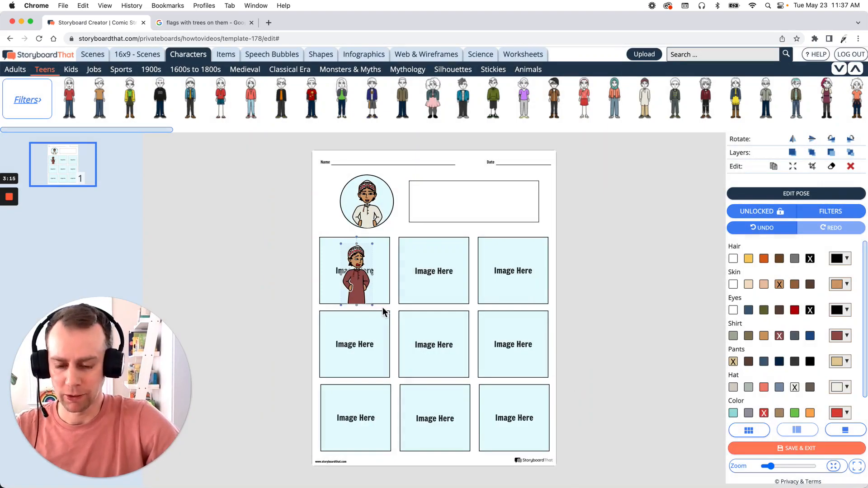
{"action": "mouse_move", "coordinate": [456, 277]}
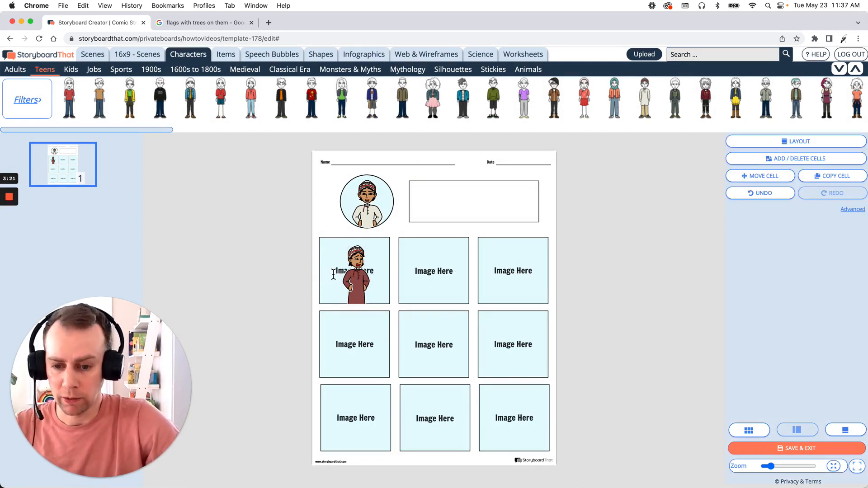
Step: Delete the 'Image Here' placeholder text from the first image cell
{"action": "left_click", "coordinate": [354, 271]}
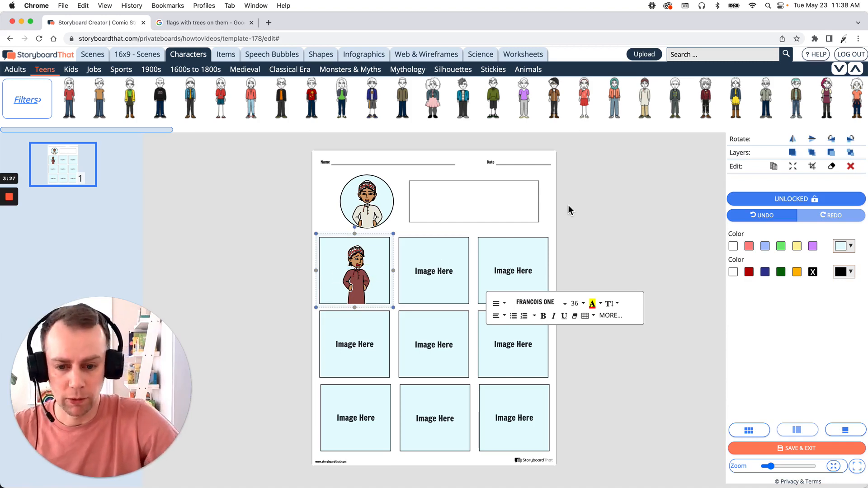
{"action": "left_click", "coordinate": [583, 224]}
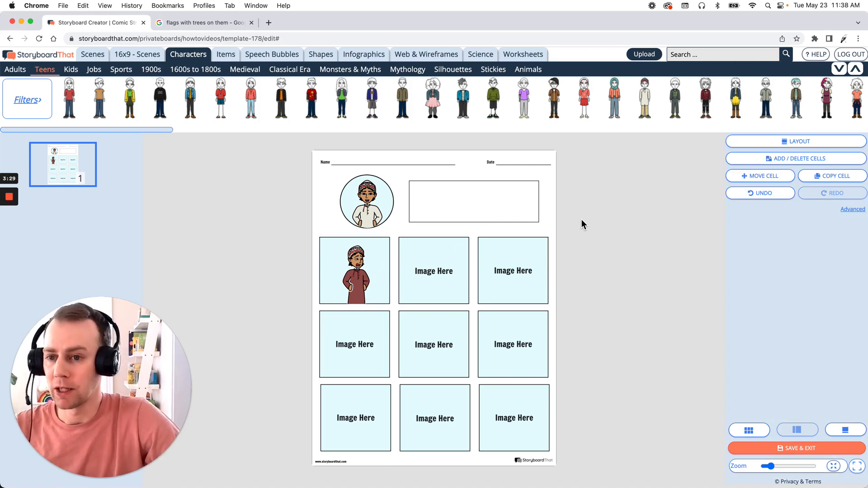
{"action": "mouse_move", "coordinate": [227, 55]}
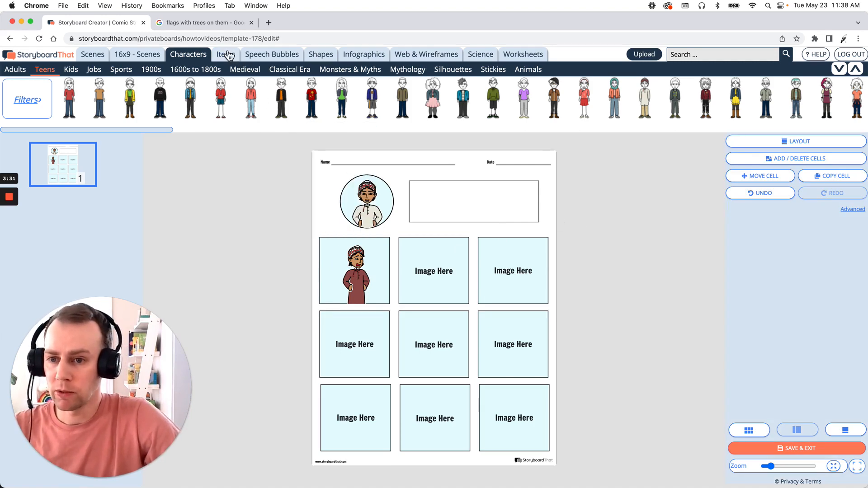
Step: Browse the Items library and show the Plants category of trees and flowers
{"action": "left_click", "coordinate": [225, 54]}
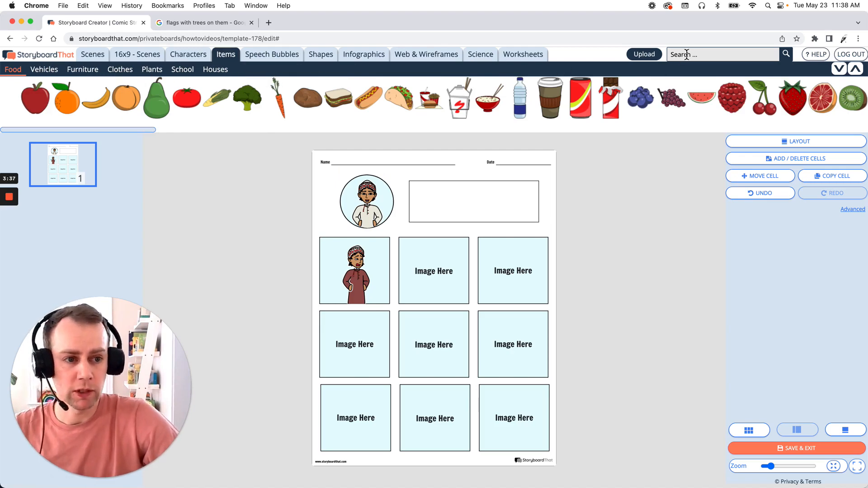
{"action": "left_click", "coordinate": [720, 55]}
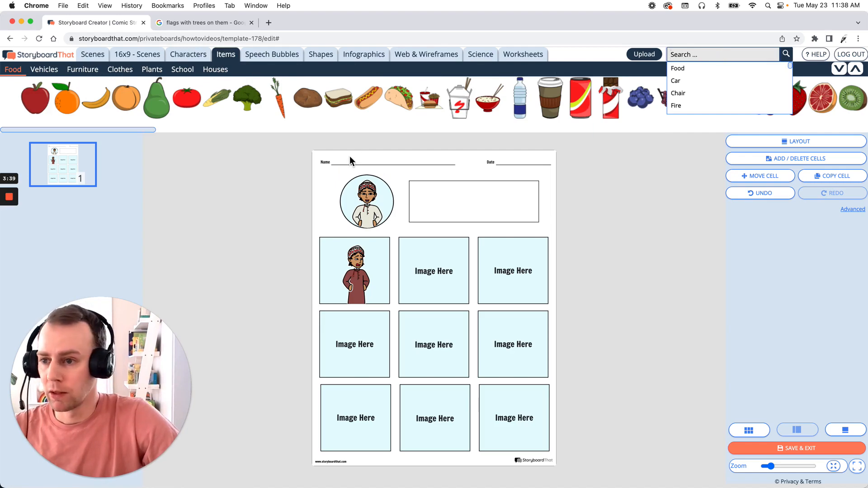
{"action": "mouse_move", "coordinate": [174, 139]}
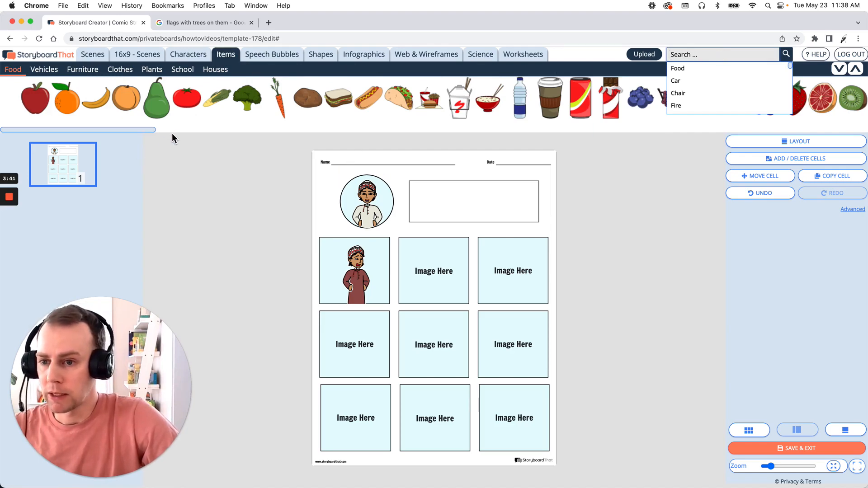
{"action": "left_click_drag", "start_coordinate": [216, 97], "coordinate": [271, 178]}
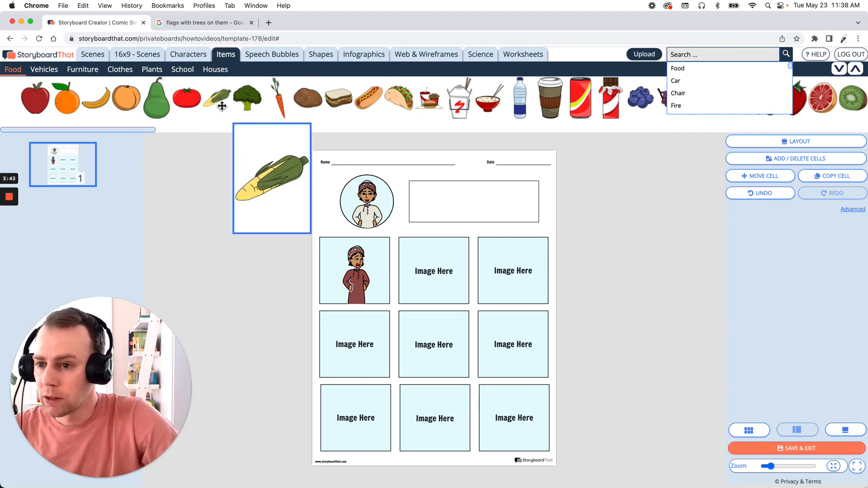
{"action": "left_click", "coordinate": [152, 69]}
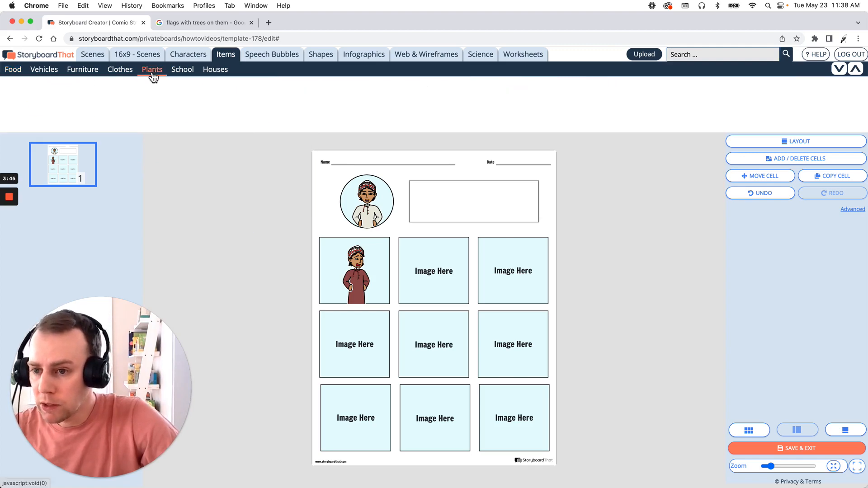
{"action": "left_click", "coordinate": [152, 69]}
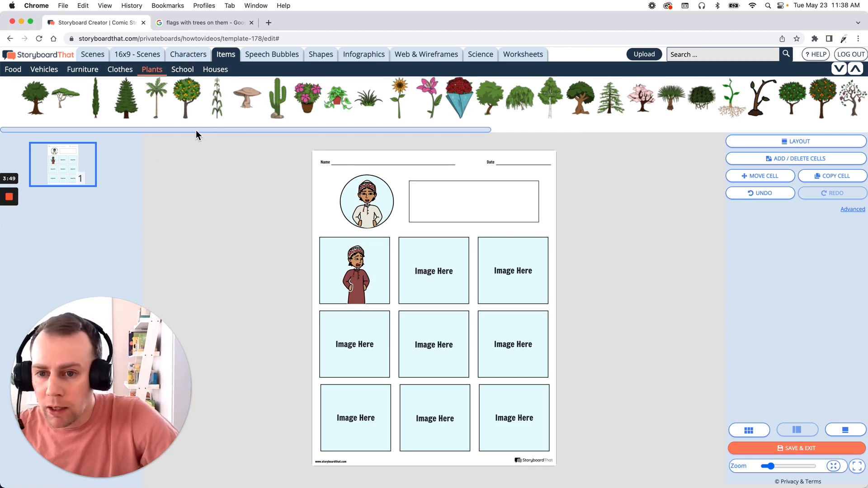
{"action": "mouse_move", "coordinate": [266, 135]}
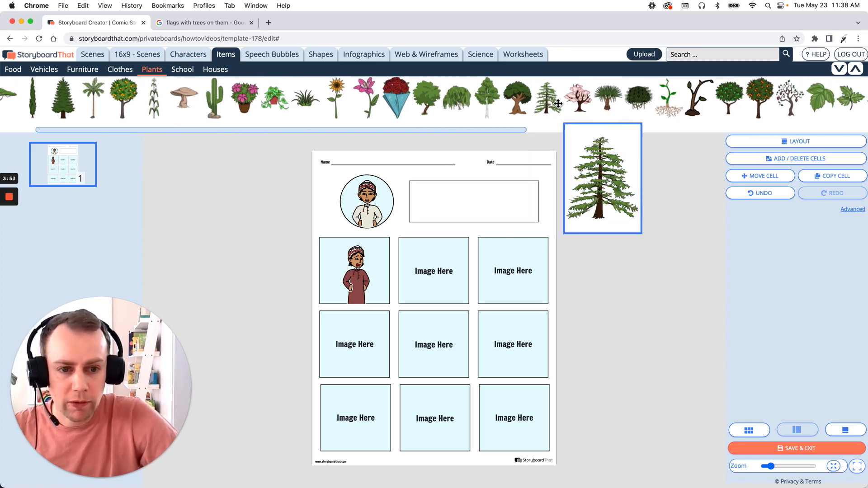
{"action": "mouse_move", "coordinate": [548, 99]}
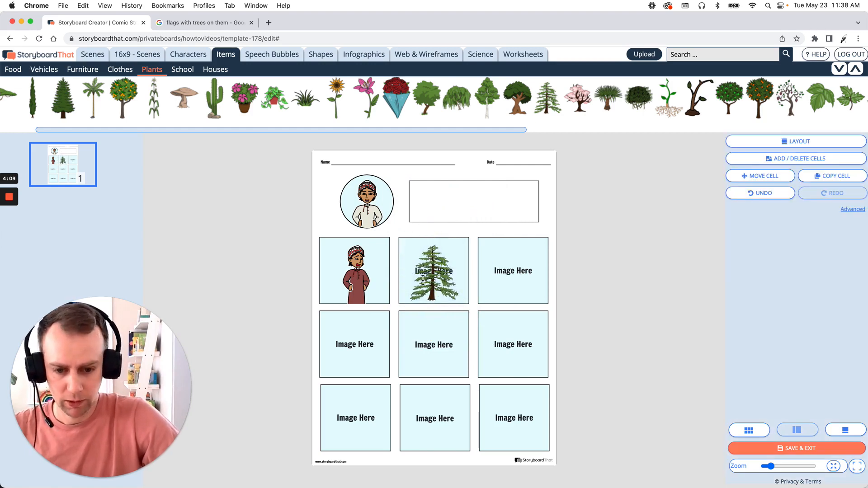
Step: Delete the 'Image Here' placeholder label sitting behind the conifer tree
{"action": "left_click", "coordinate": [433, 270]}
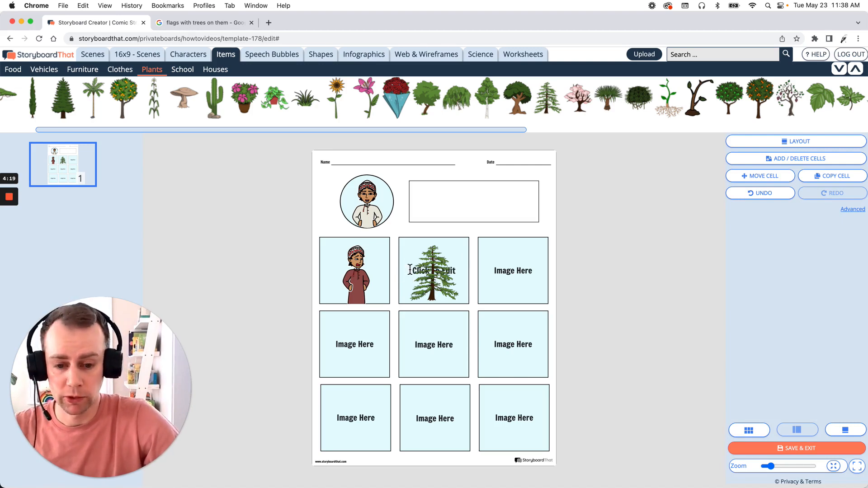
{"action": "left_click", "coordinate": [433, 270]}
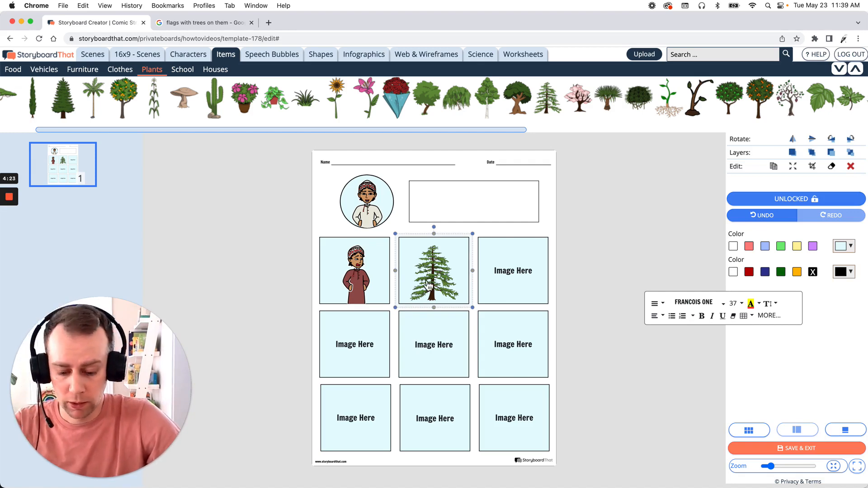
{"action": "mouse_move", "coordinate": [559, 266]}
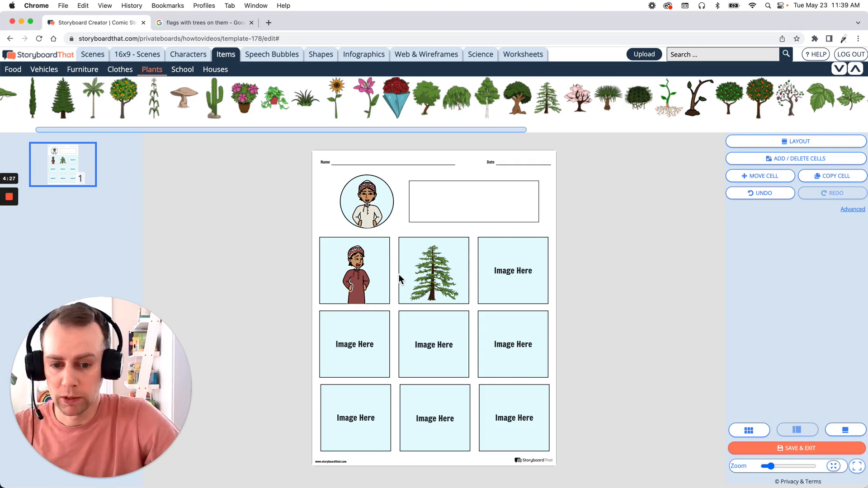
{"action": "mouse_move", "coordinate": [509, 273]}
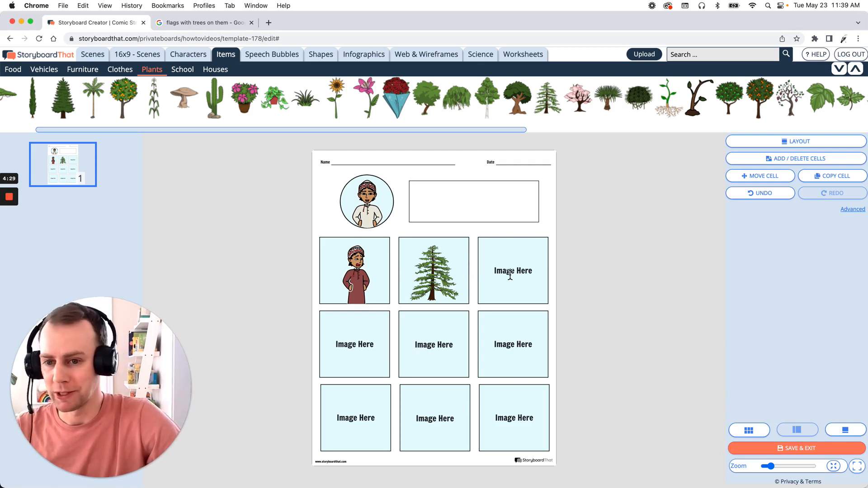
{"action": "mouse_move", "coordinate": [582, 277]}
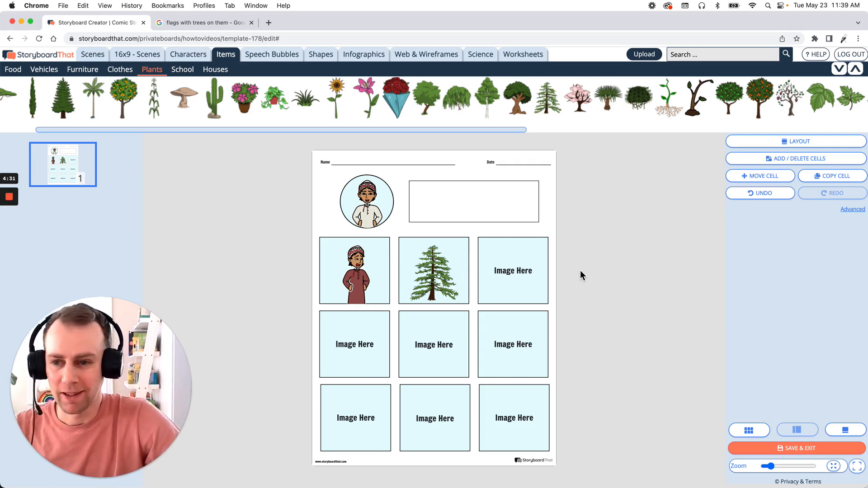
{"action": "mouse_move", "coordinate": [597, 280]}
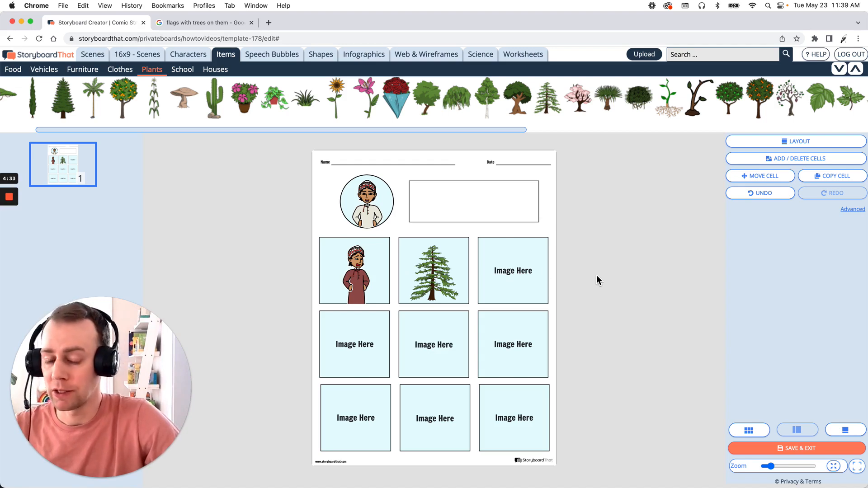
{"action": "mouse_move", "coordinate": [558, 268]}
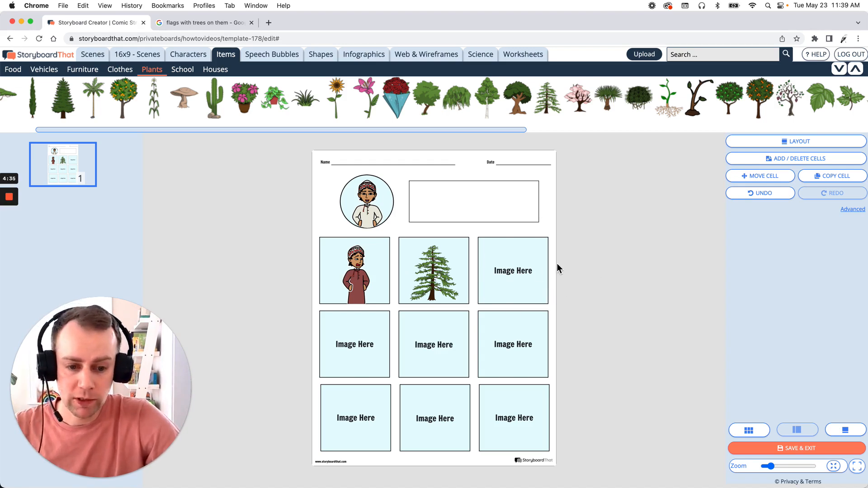
{"action": "mouse_move", "coordinate": [535, 273]}
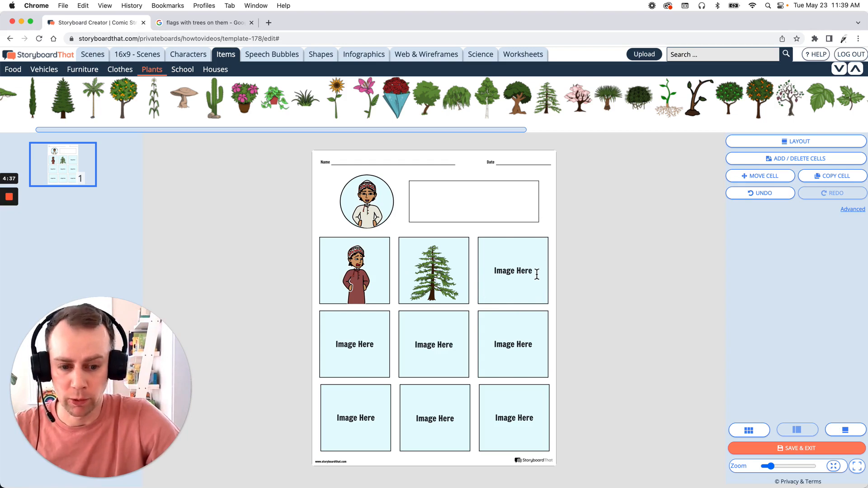
{"action": "mouse_move", "coordinate": [267, 184]}
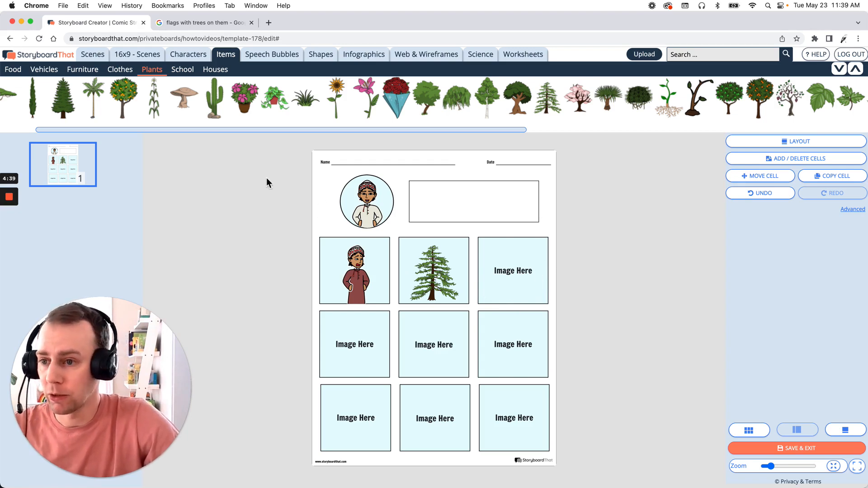
Step: Place the carnival ferris-wheel scene from Scenes > Entertainment into the third top-row box
{"action": "left_click", "coordinate": [92, 55]}
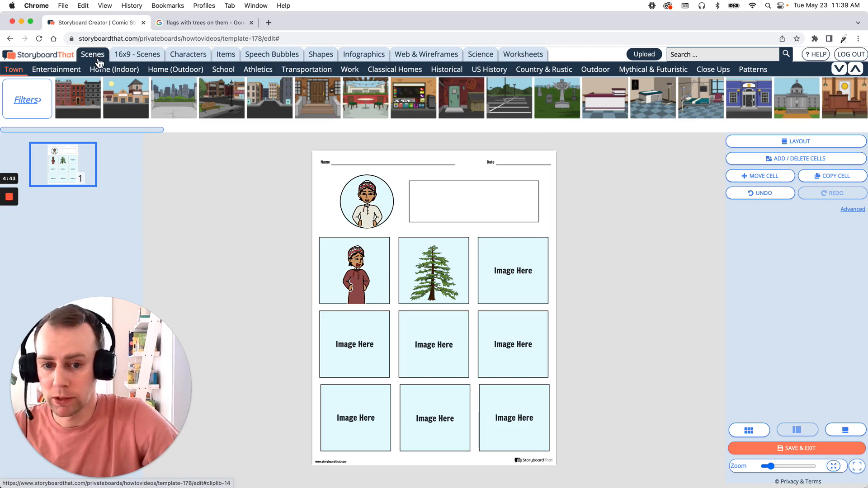
{"action": "mouse_move", "coordinate": [124, 98]}
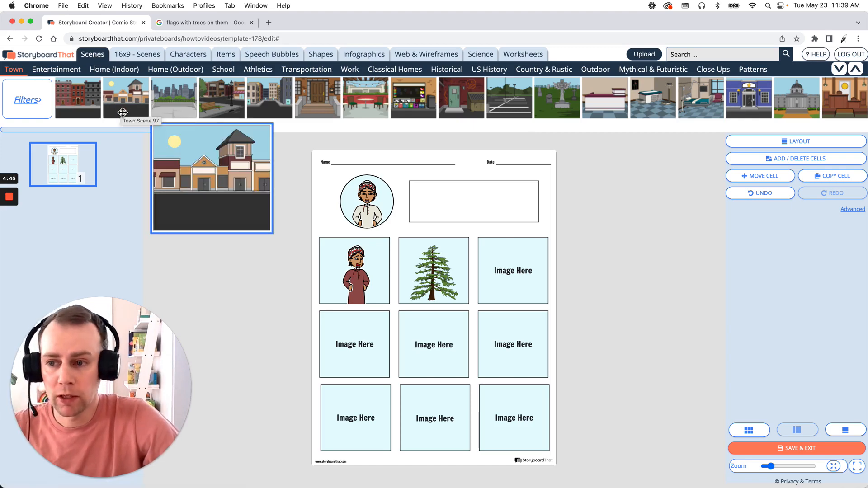
{"action": "left_click", "coordinate": [69, 98]}
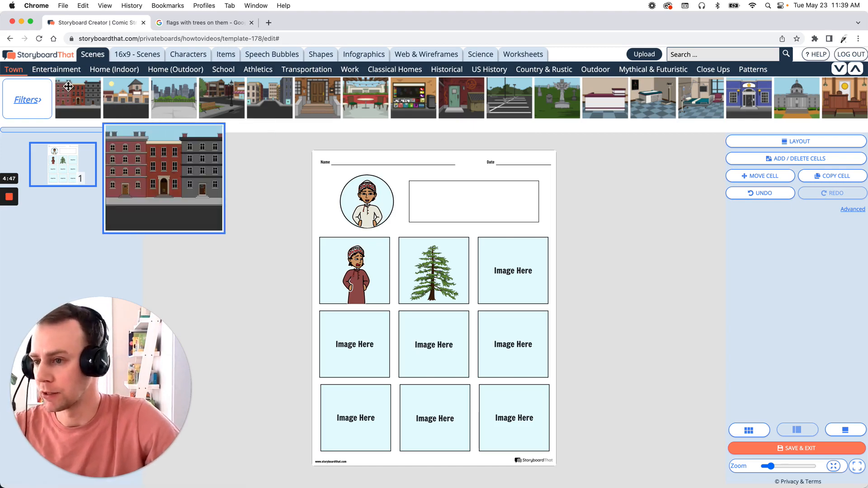
{"action": "left_click", "coordinate": [56, 69]}
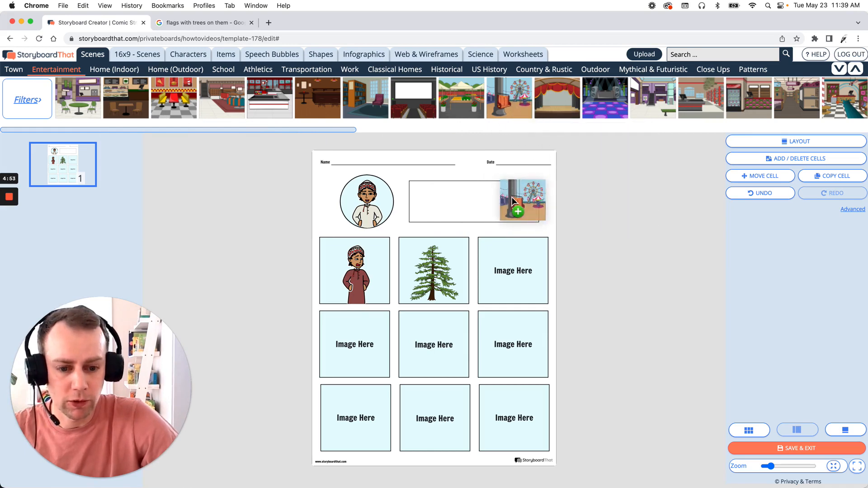
{"action": "left_click", "coordinate": [522, 201]}
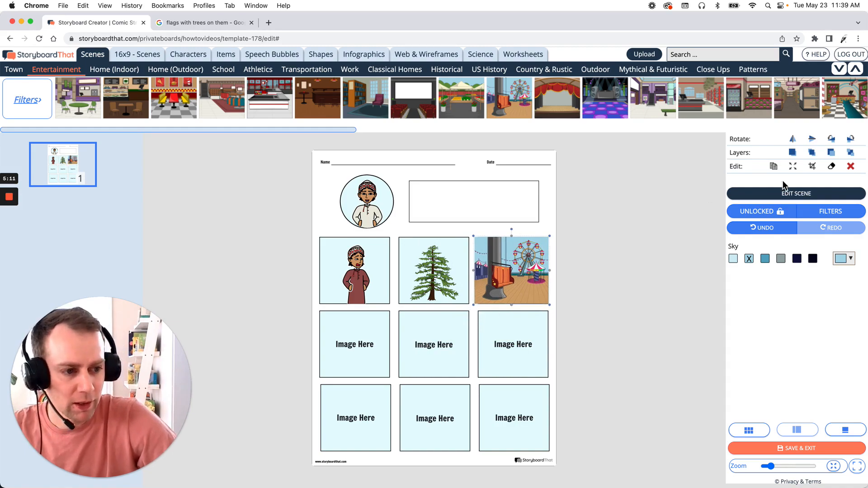
Step: Crop the carnival scene and confirm with Okay so it fills the cell
{"action": "left_click", "coordinate": [813, 167]}
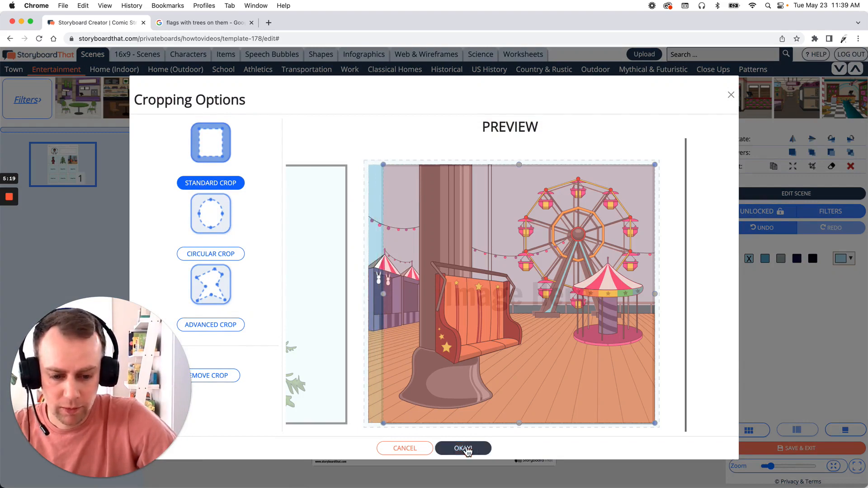
{"action": "left_click", "coordinate": [463, 448]}
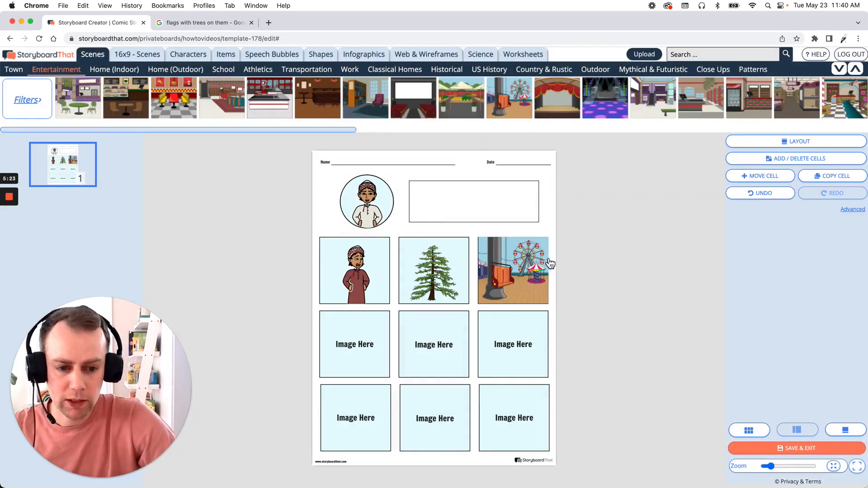
{"action": "mouse_move", "coordinate": [464, 232]}
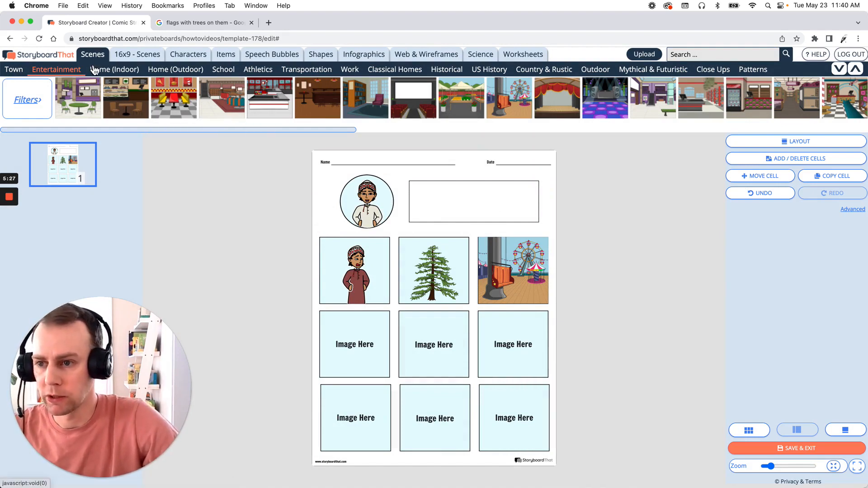
{"action": "mouse_move", "coordinate": [773, 75]}
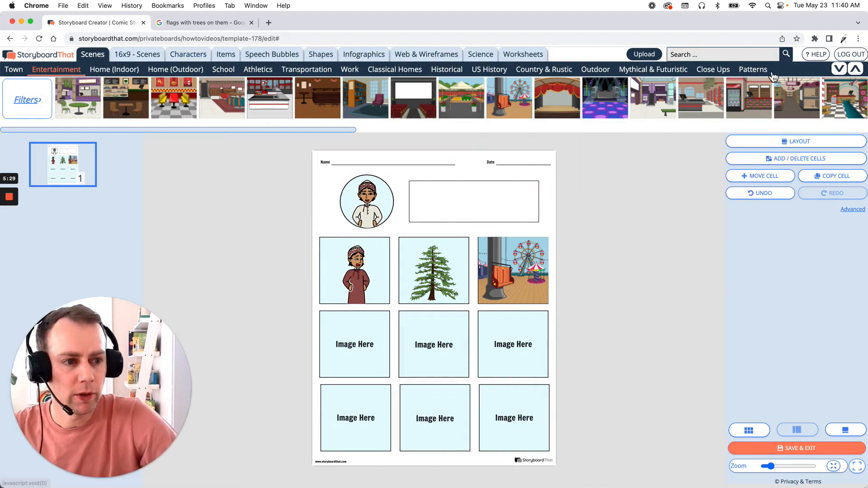
Step: Apply a patterned background and stretch it non-proportionally over the whole worksheet page
{"action": "left_click", "coordinate": [752, 69]}
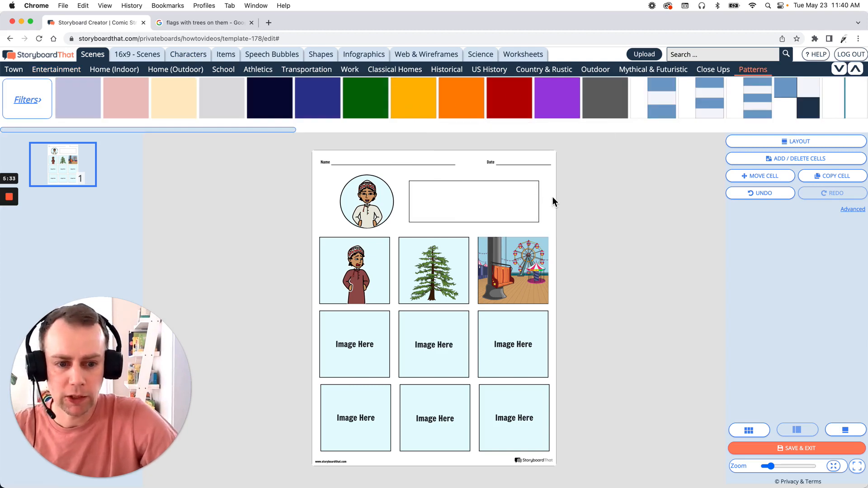
{"action": "mouse_move", "coordinate": [110, 139]}
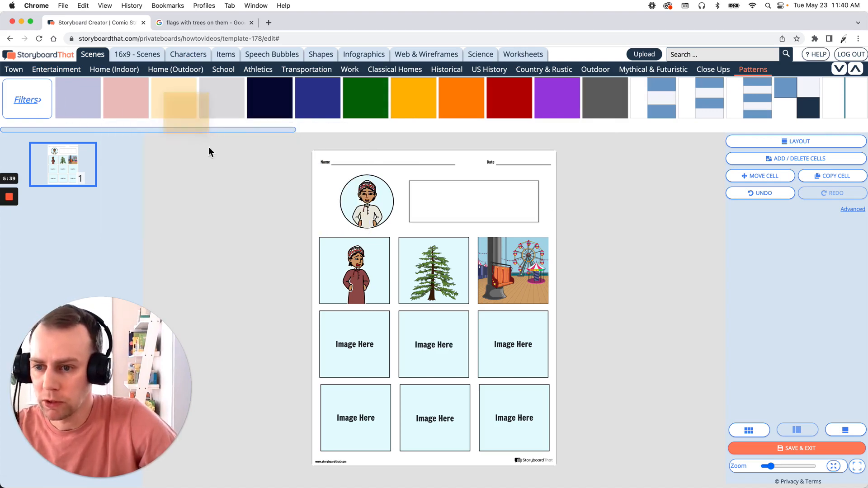
{"action": "left_click", "coordinate": [365, 201]}
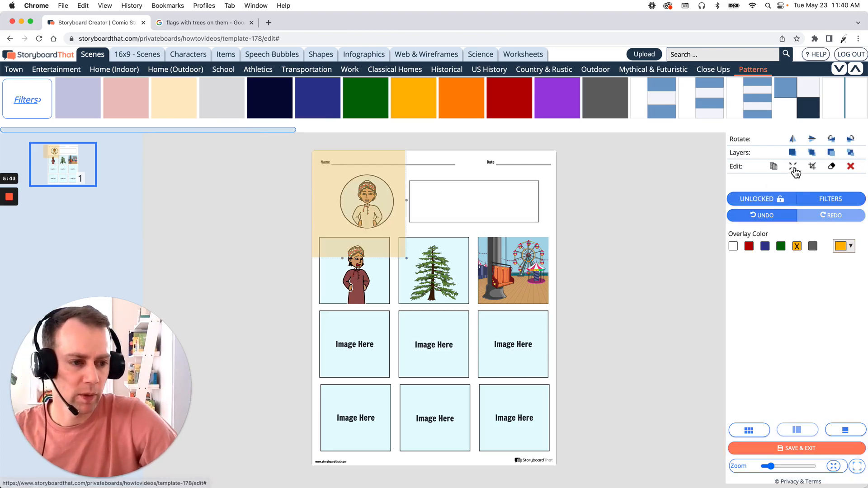
{"action": "left_click", "coordinate": [792, 166]}
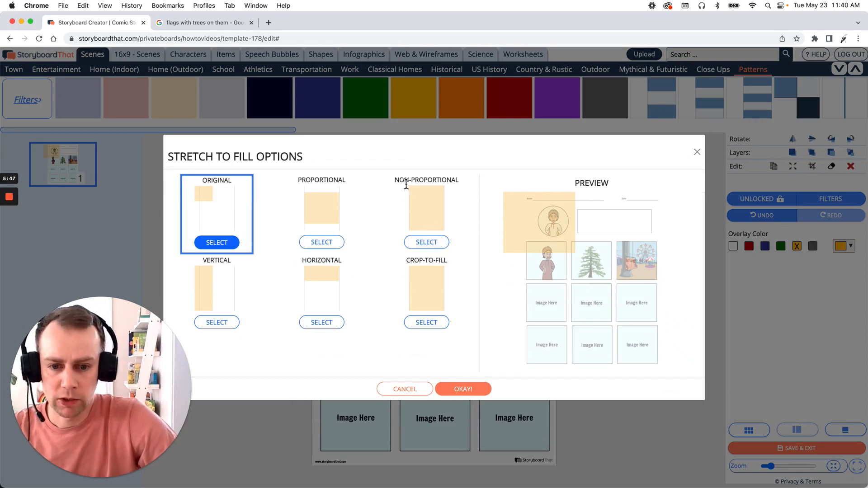
{"action": "mouse_move", "coordinate": [457, 287]}
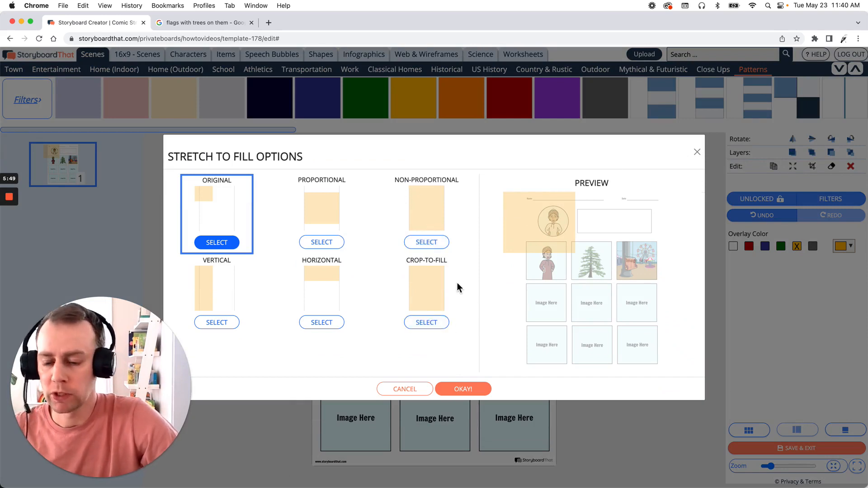
{"action": "left_click", "coordinate": [426, 243]}
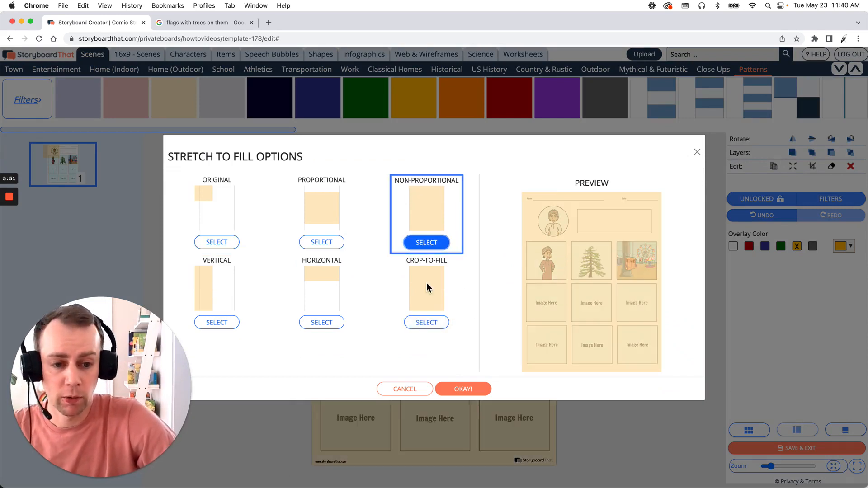
{"action": "mouse_move", "coordinate": [443, 286]}
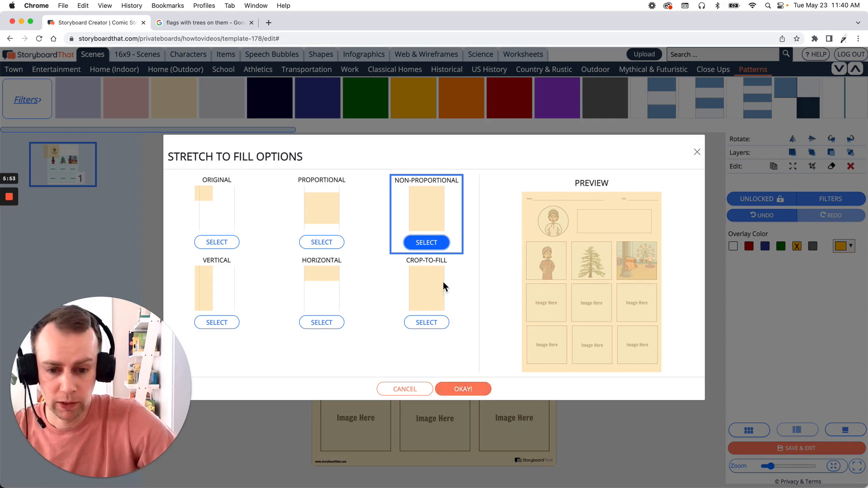
{"action": "left_click", "coordinate": [463, 389]}
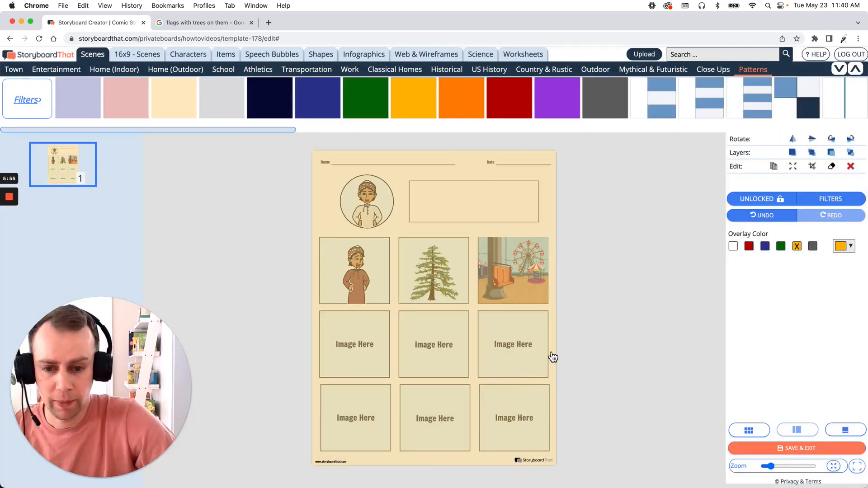
{"action": "mouse_move", "coordinate": [555, 223]}
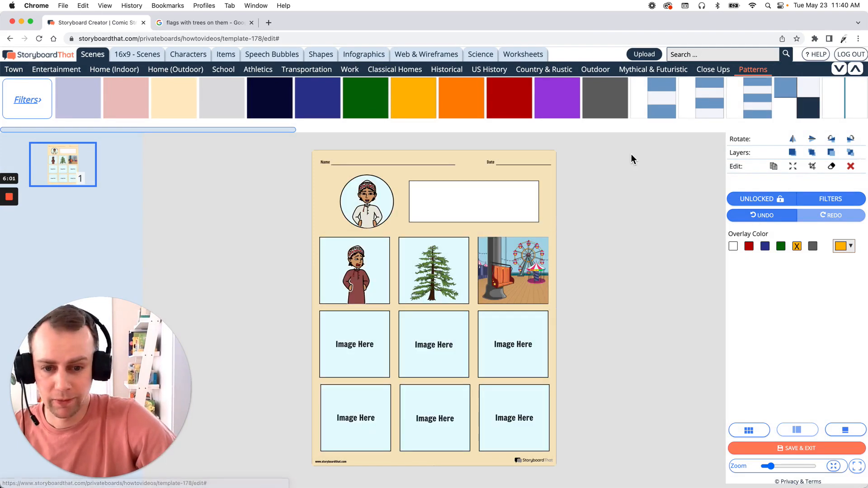
{"action": "mouse_move", "coordinate": [558, 213]}
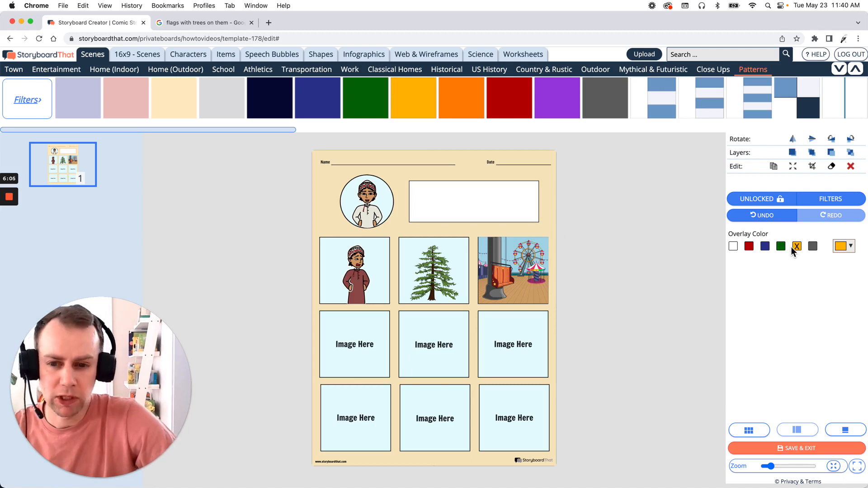
Step: Tint the stretched background with the sage-green overlay colour swatch
{"action": "left_click", "coordinate": [780, 246]}
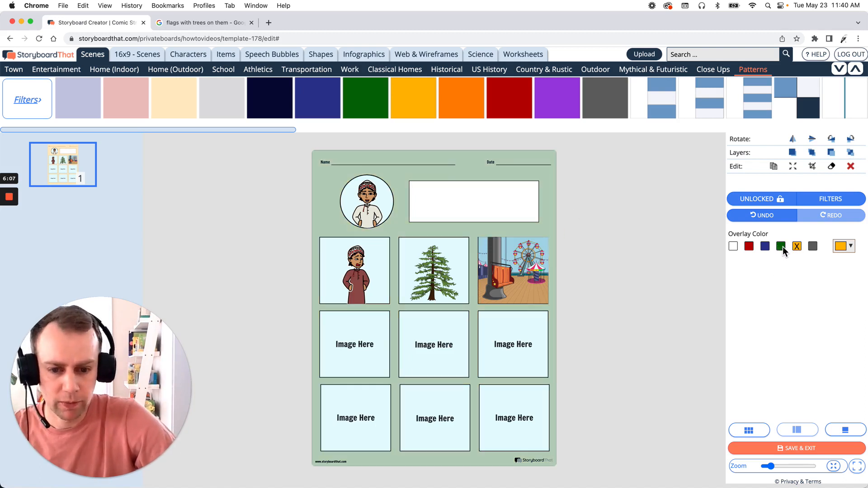
{"action": "left_click", "coordinate": [780, 246]}
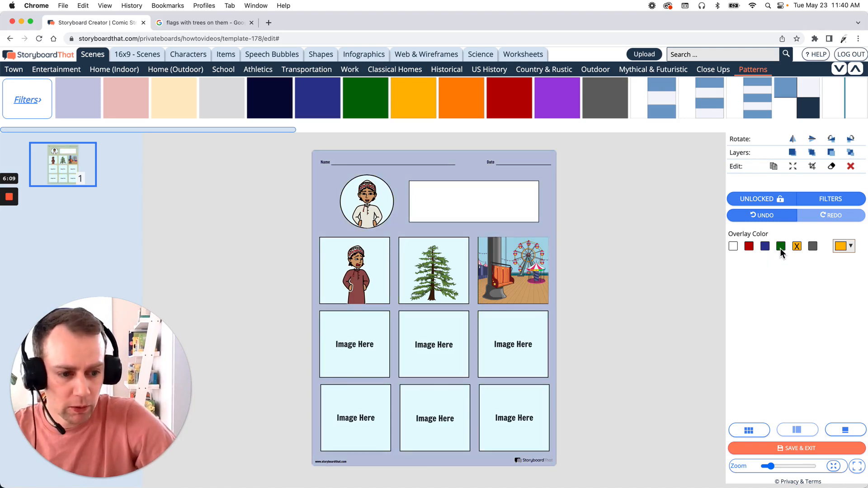
{"action": "left_click", "coordinate": [781, 246]}
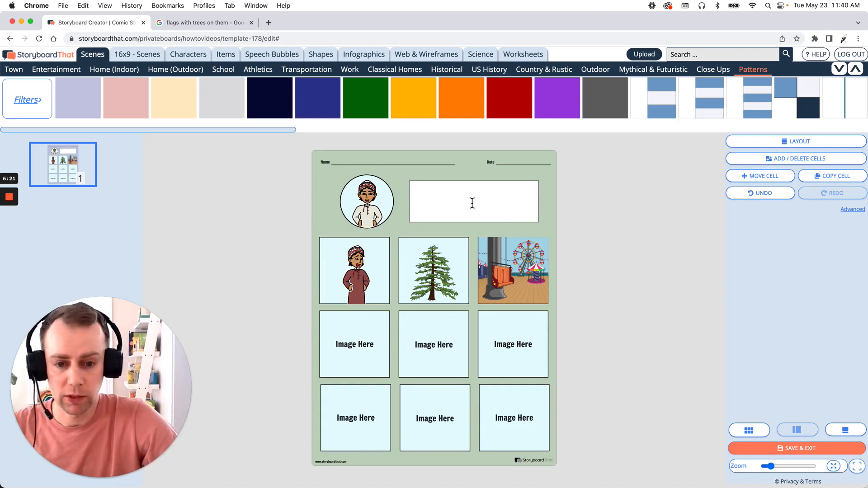
Step: Write 'Profile Information' in the empty box beside the profile picture
{"action": "left_click", "coordinate": [473, 200]}
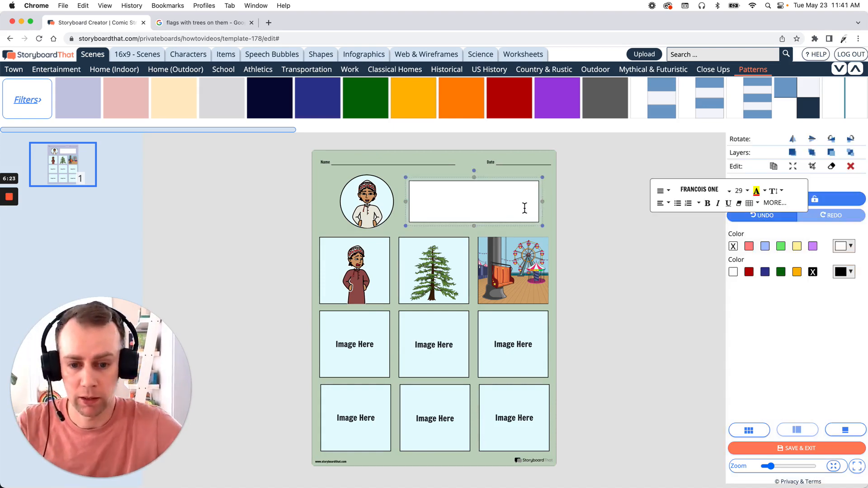
{"action": "type", "text": "Profile Info"}
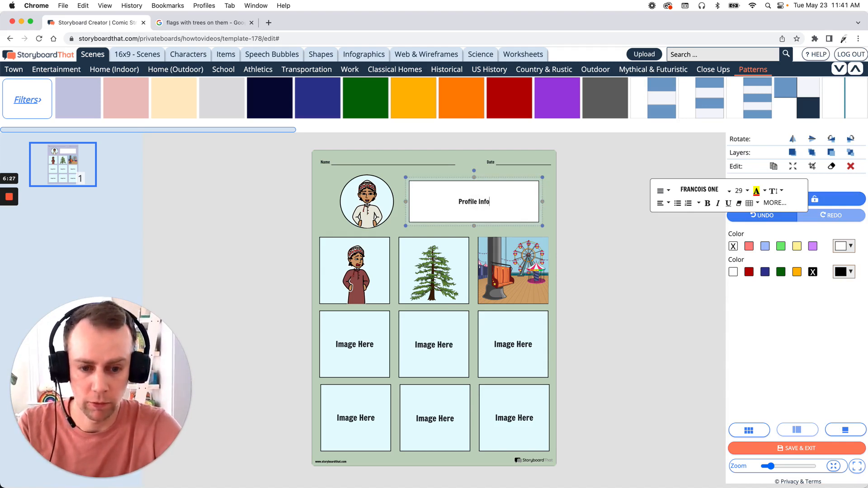
{"action": "type", "text": "rmation"}
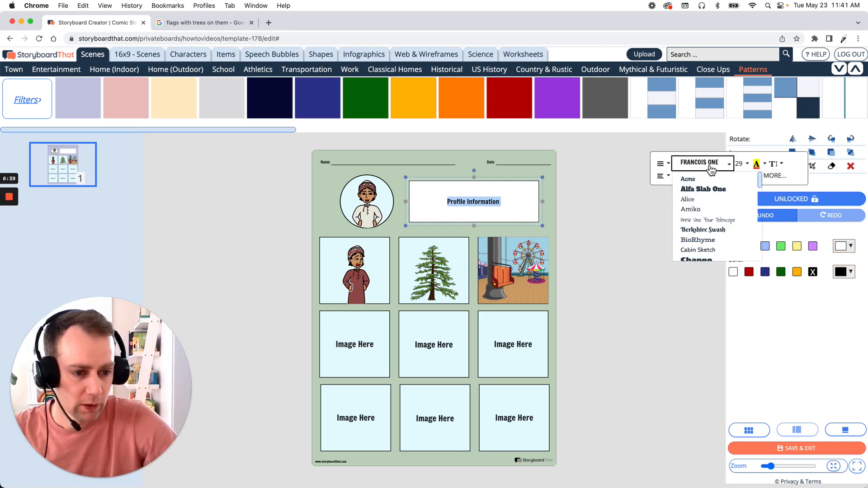
{"action": "mouse_move", "coordinate": [731, 209]}
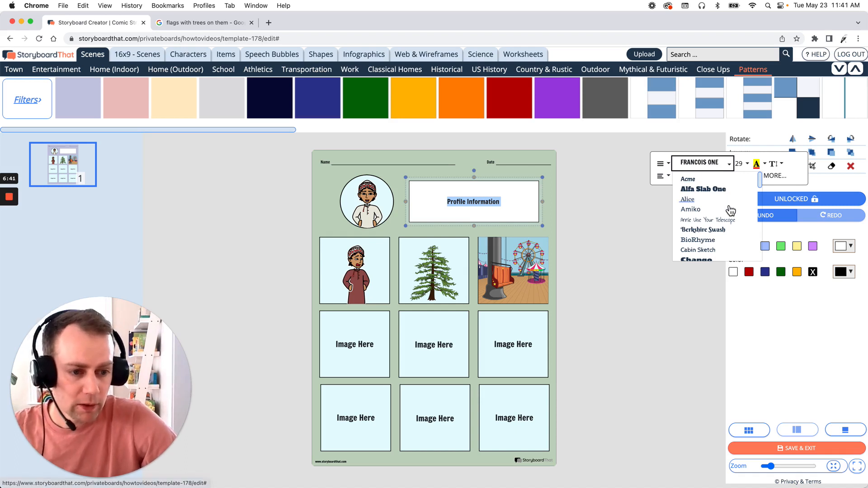
Step: Set the heading text to the Amiko font at a smaller size
{"action": "left_click", "coordinate": [690, 209]}
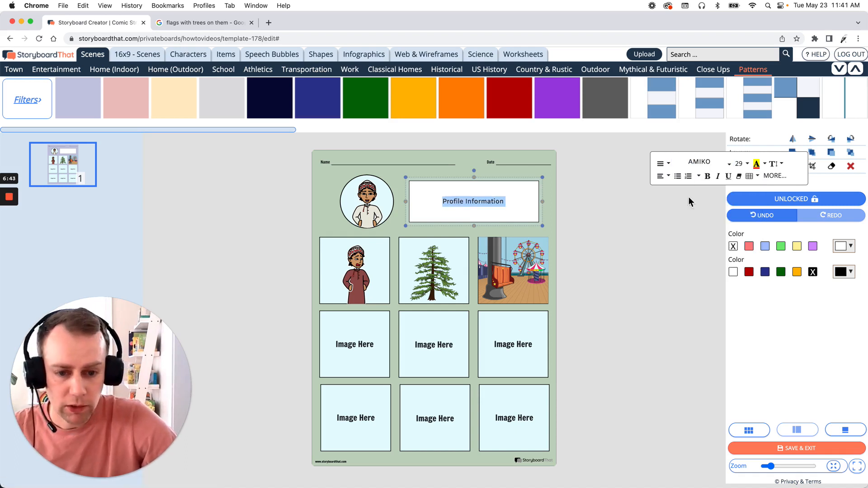
{"action": "left_click", "coordinate": [740, 164]}
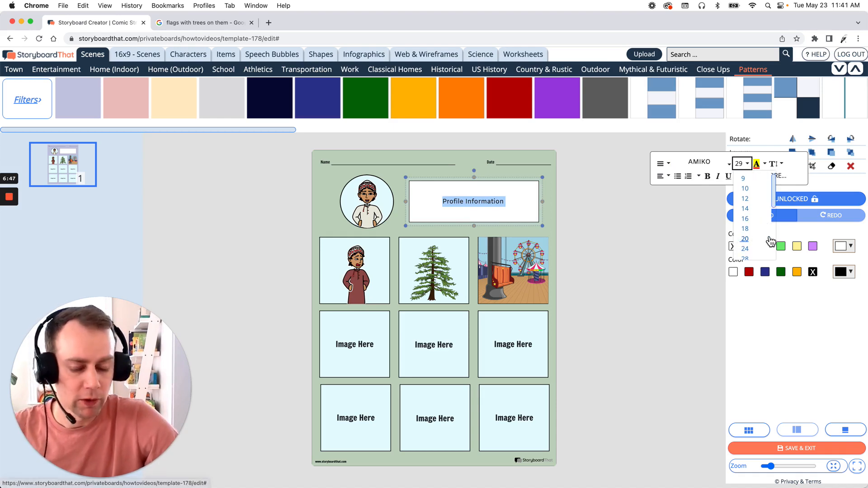
{"action": "mouse_move", "coordinate": [766, 242]}
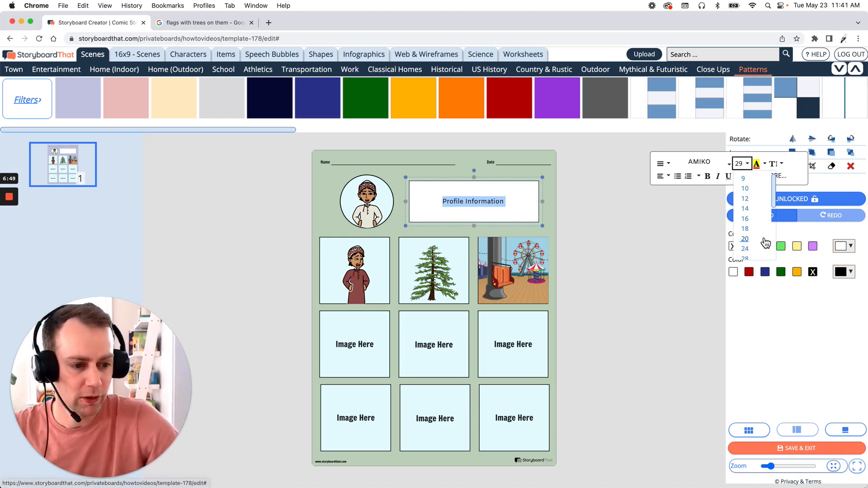
{"action": "left_click", "coordinate": [653, 230]}
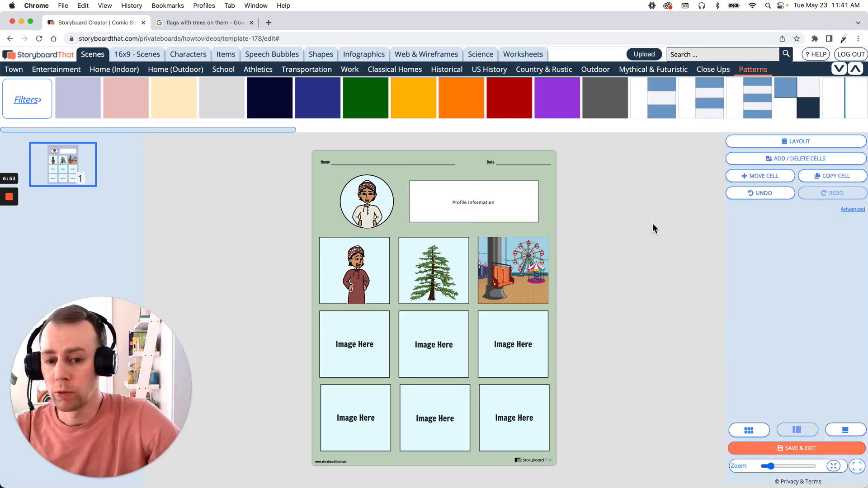
{"action": "mouse_move", "coordinate": [672, 241]}
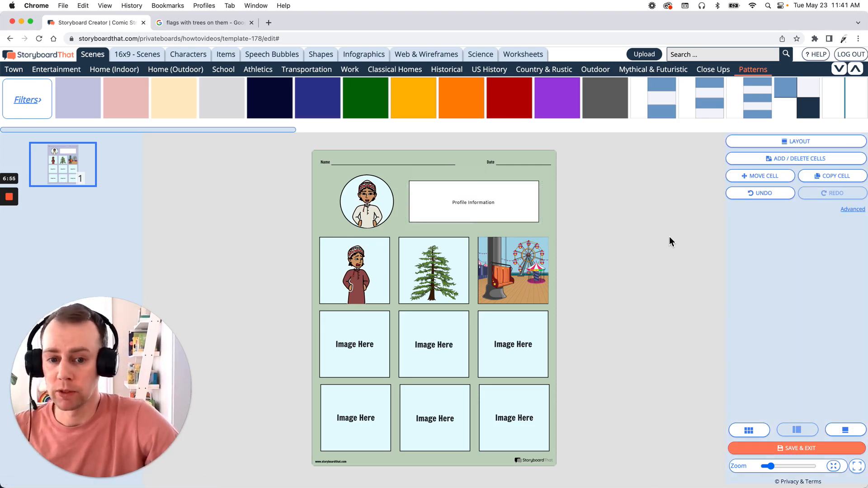
{"action": "mouse_move", "coordinate": [271, 54]}
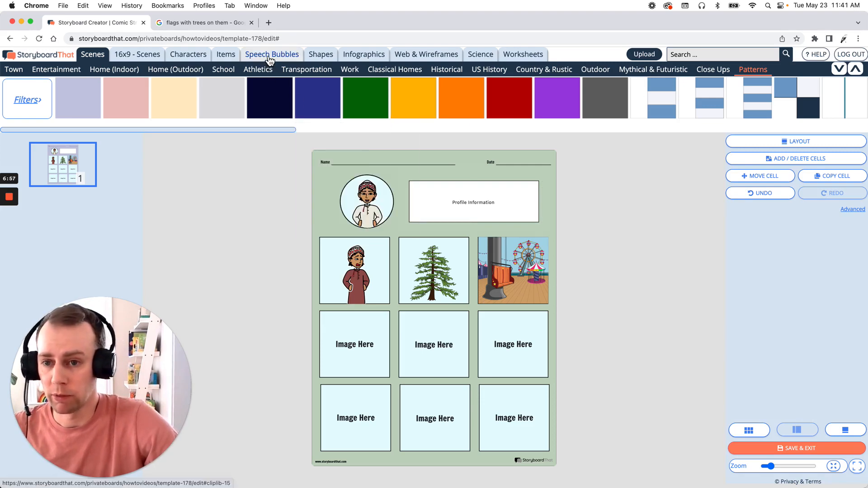
Step: Show the Decorative collection under Speech Bubbles for text frames and banners
{"action": "left_click", "coordinate": [272, 55]}
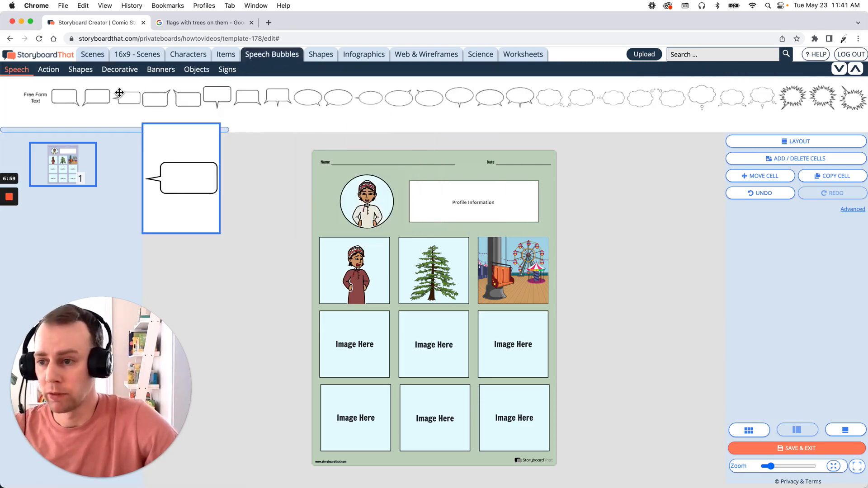
{"action": "left_click", "coordinate": [120, 70]}
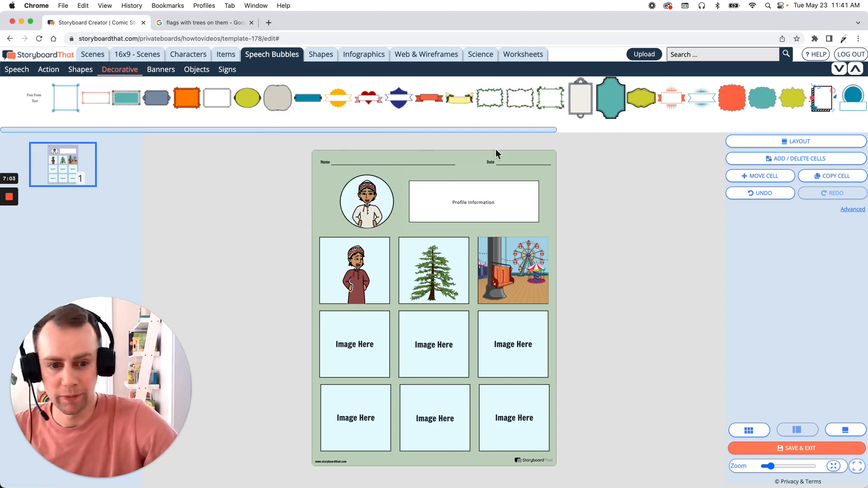
{"action": "mouse_move", "coordinate": [612, 172]}
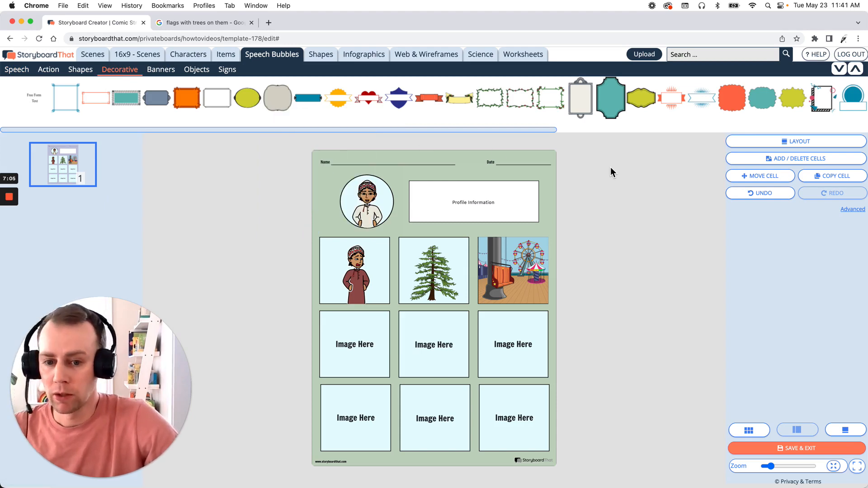
{"action": "mouse_move", "coordinate": [588, 218]}
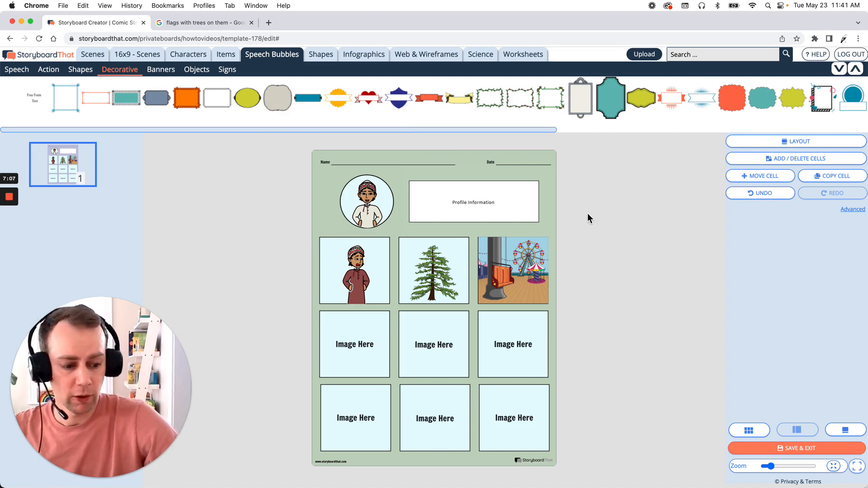